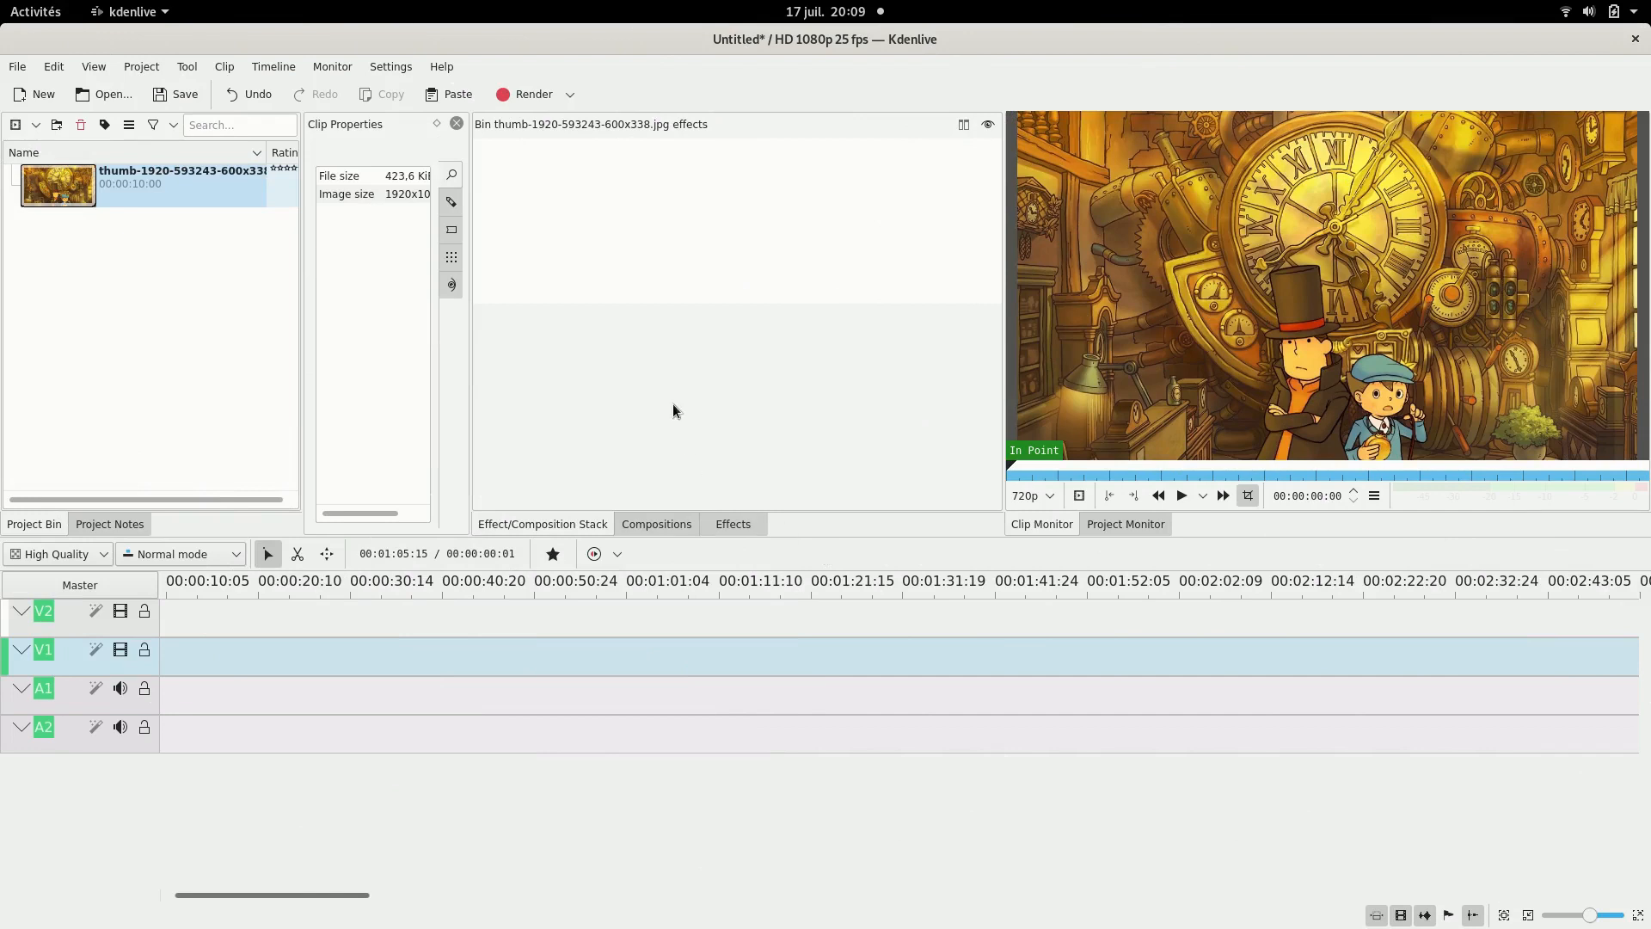
mouse_move(679, 313)
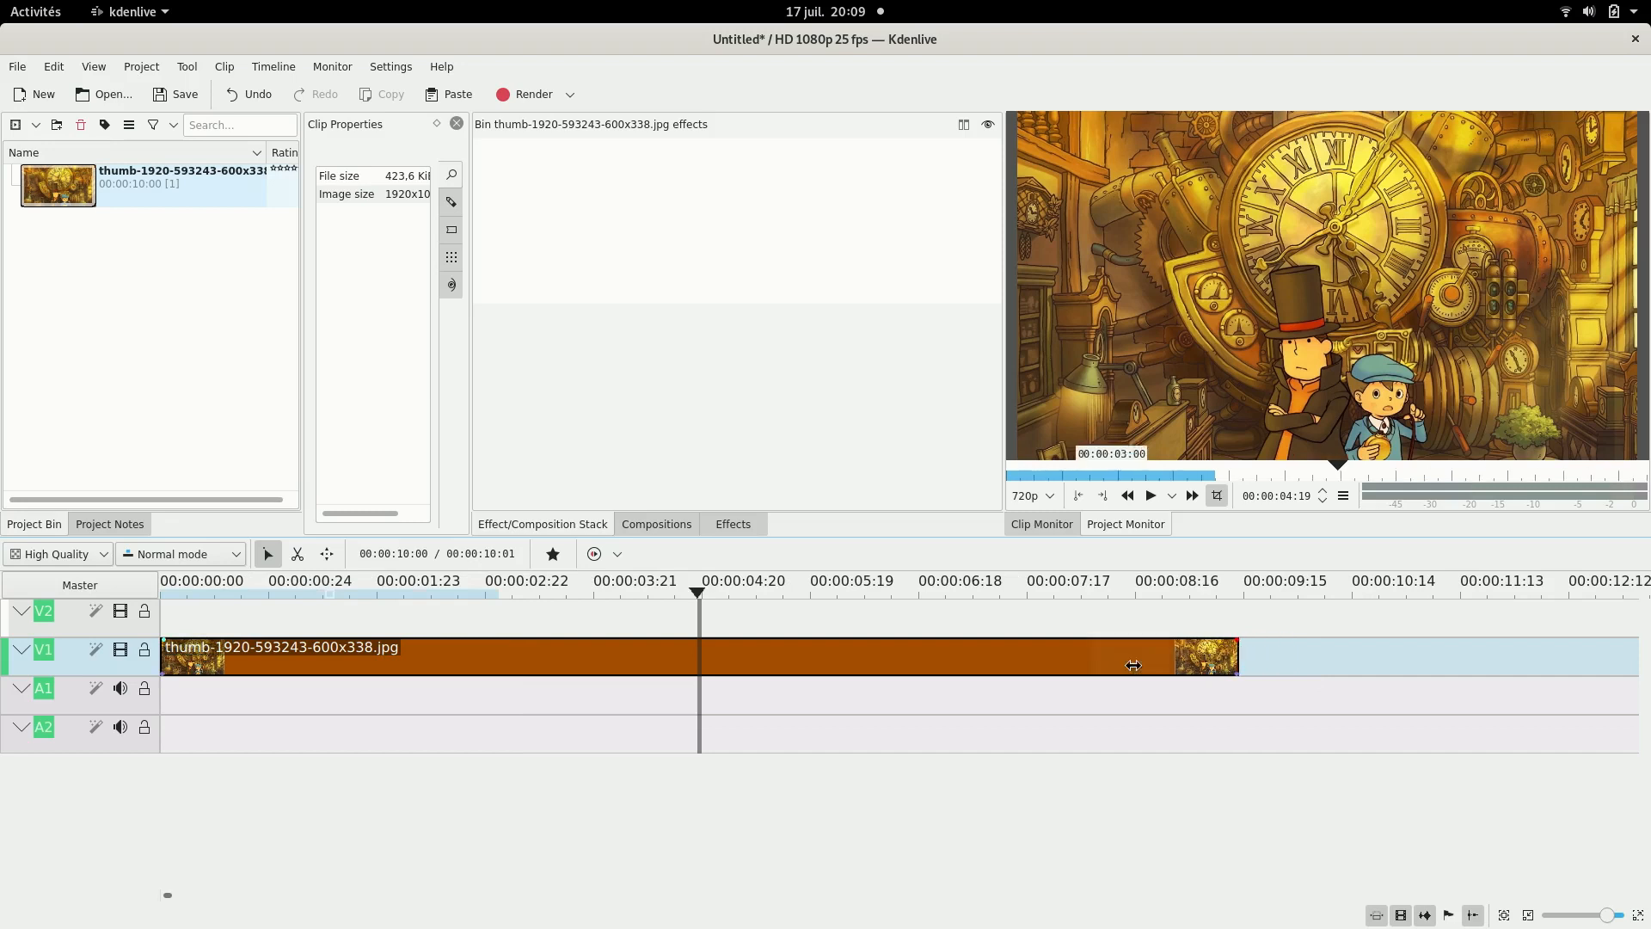
Trim the image clip to 00:00:04:20, copy it onto V2, and add Brightness to V1.
left_click_drag(1238, 658, 695, 658)
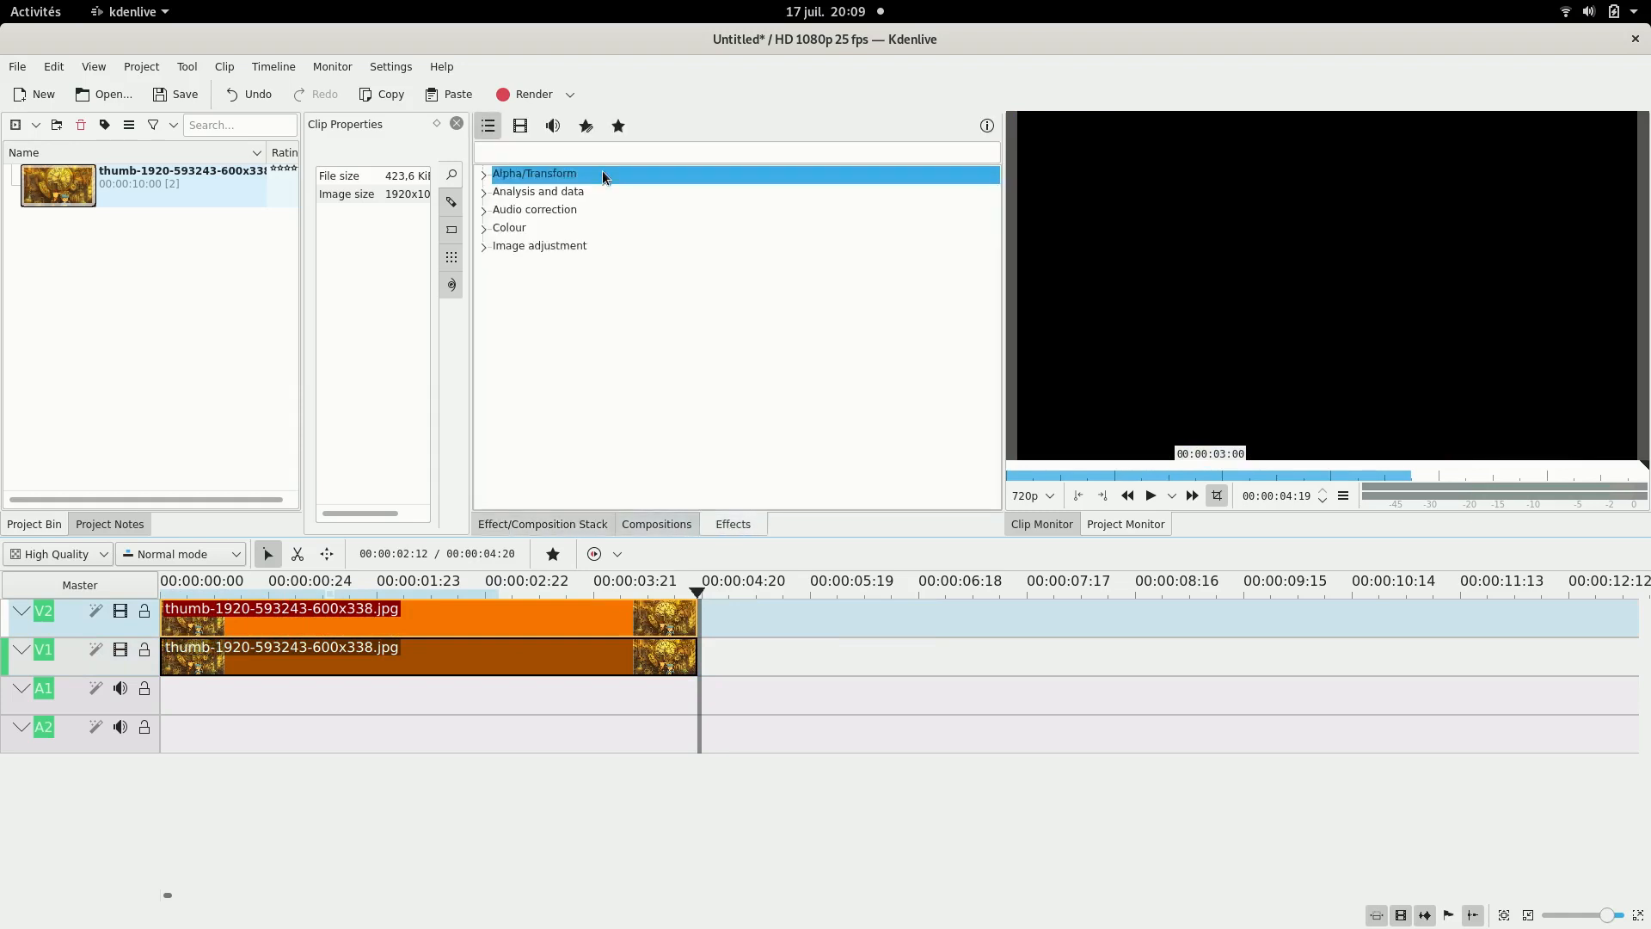
type("brigh")
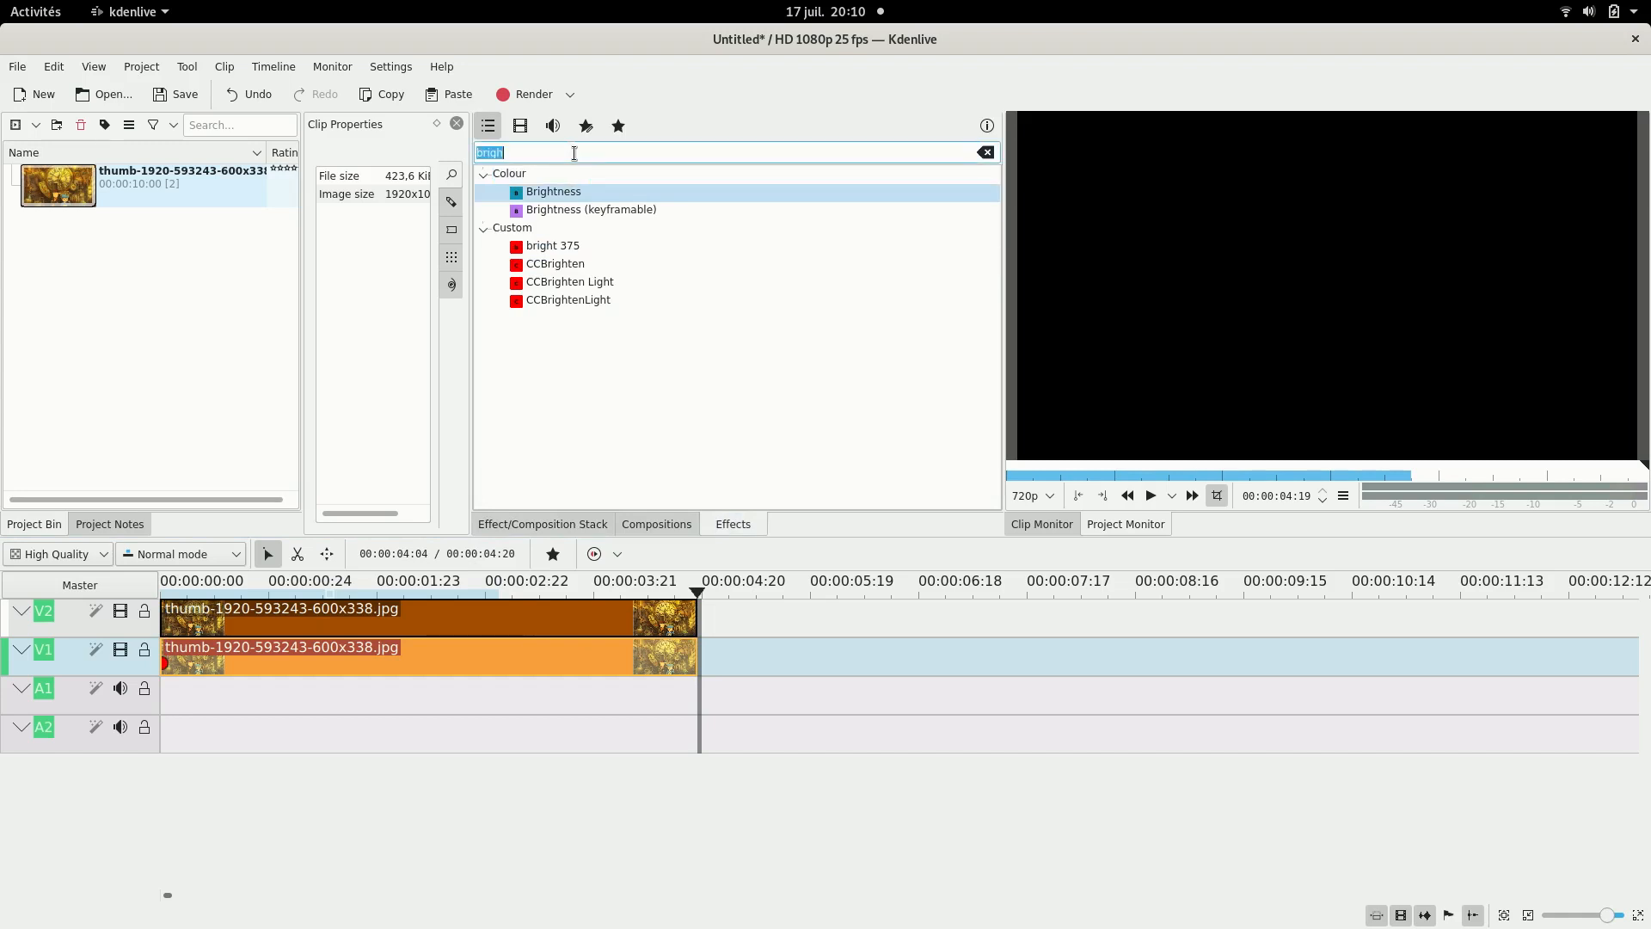
type("alpha")
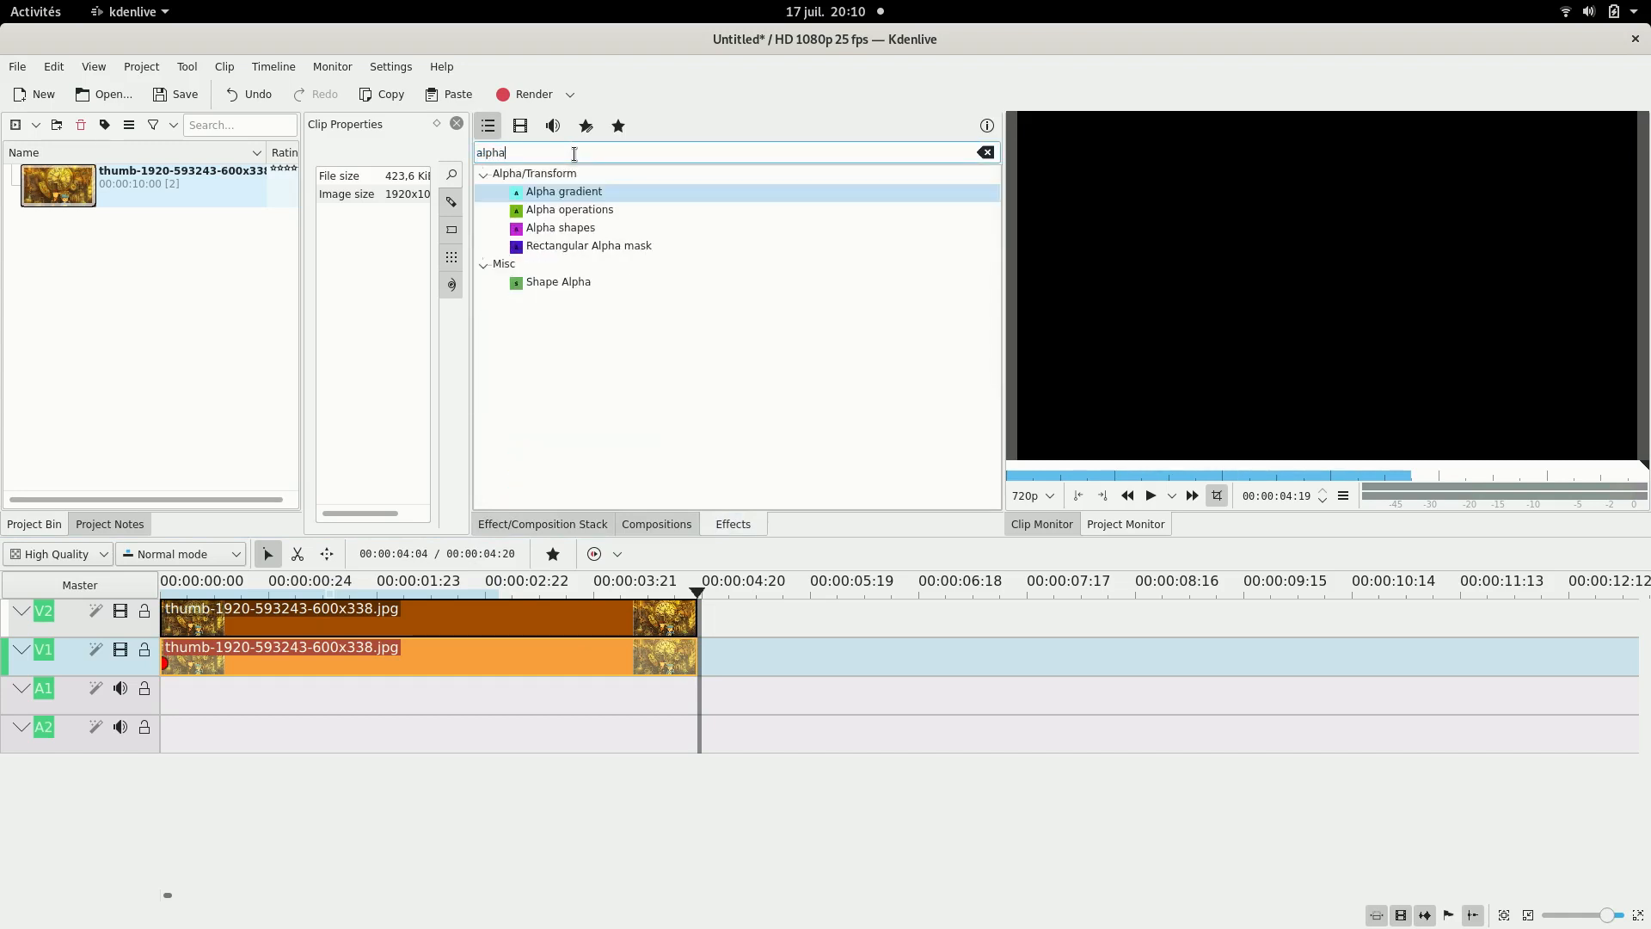
Add Alpha shapes to the V2 clip and set its shape to Ellipse.
left_click(559, 227)
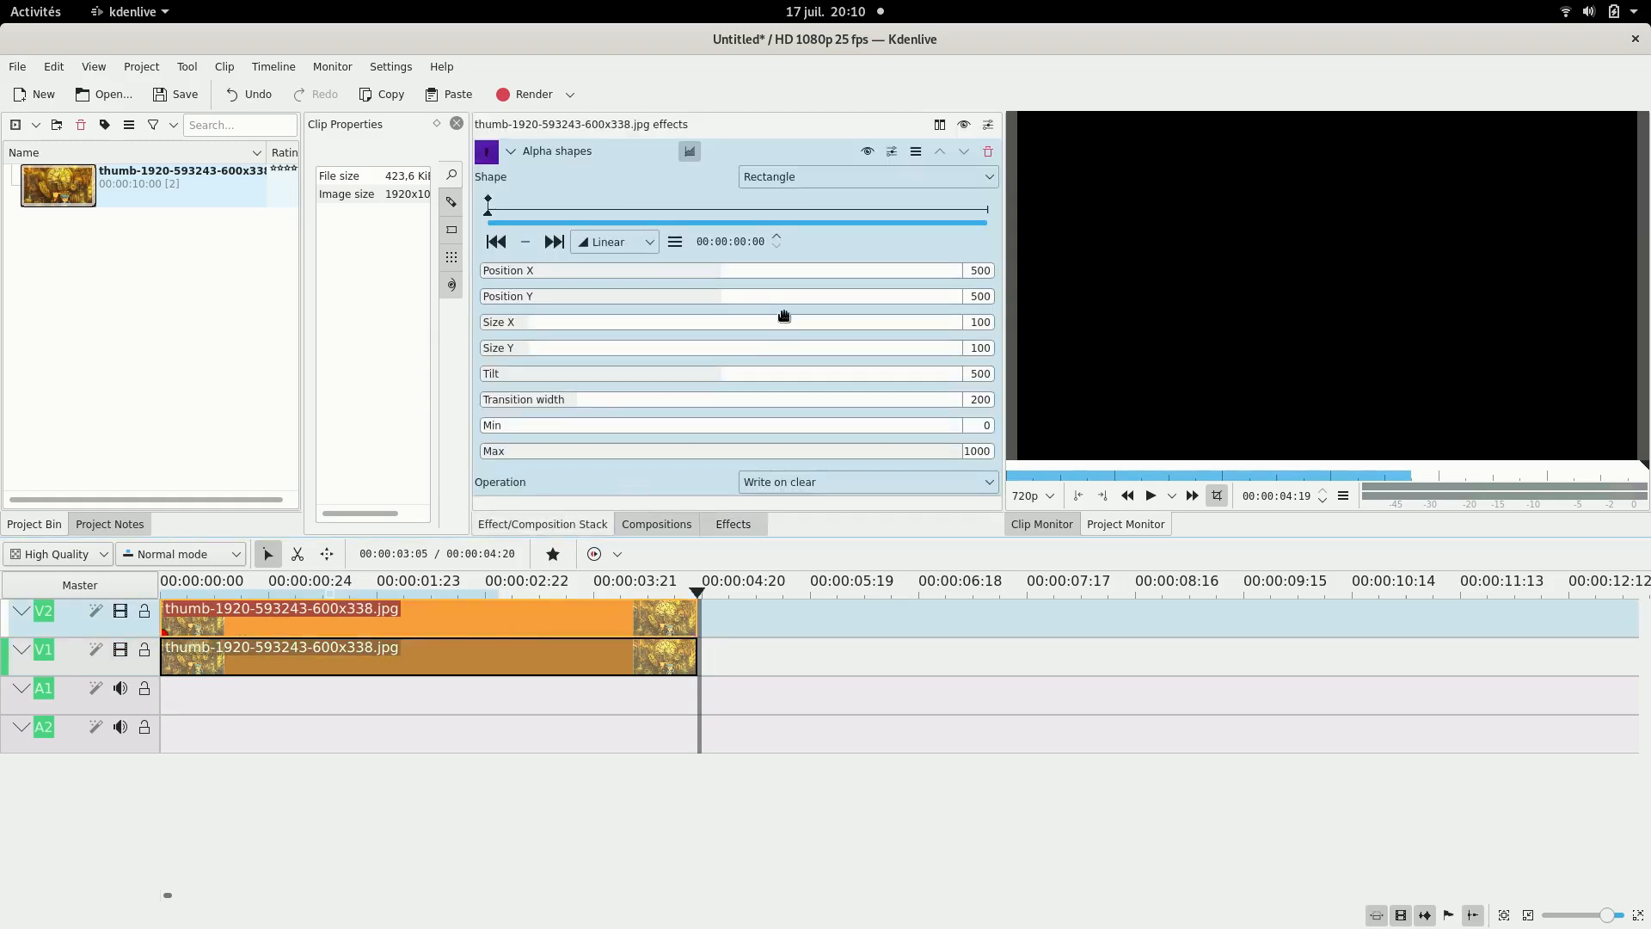
left_click(427, 581)
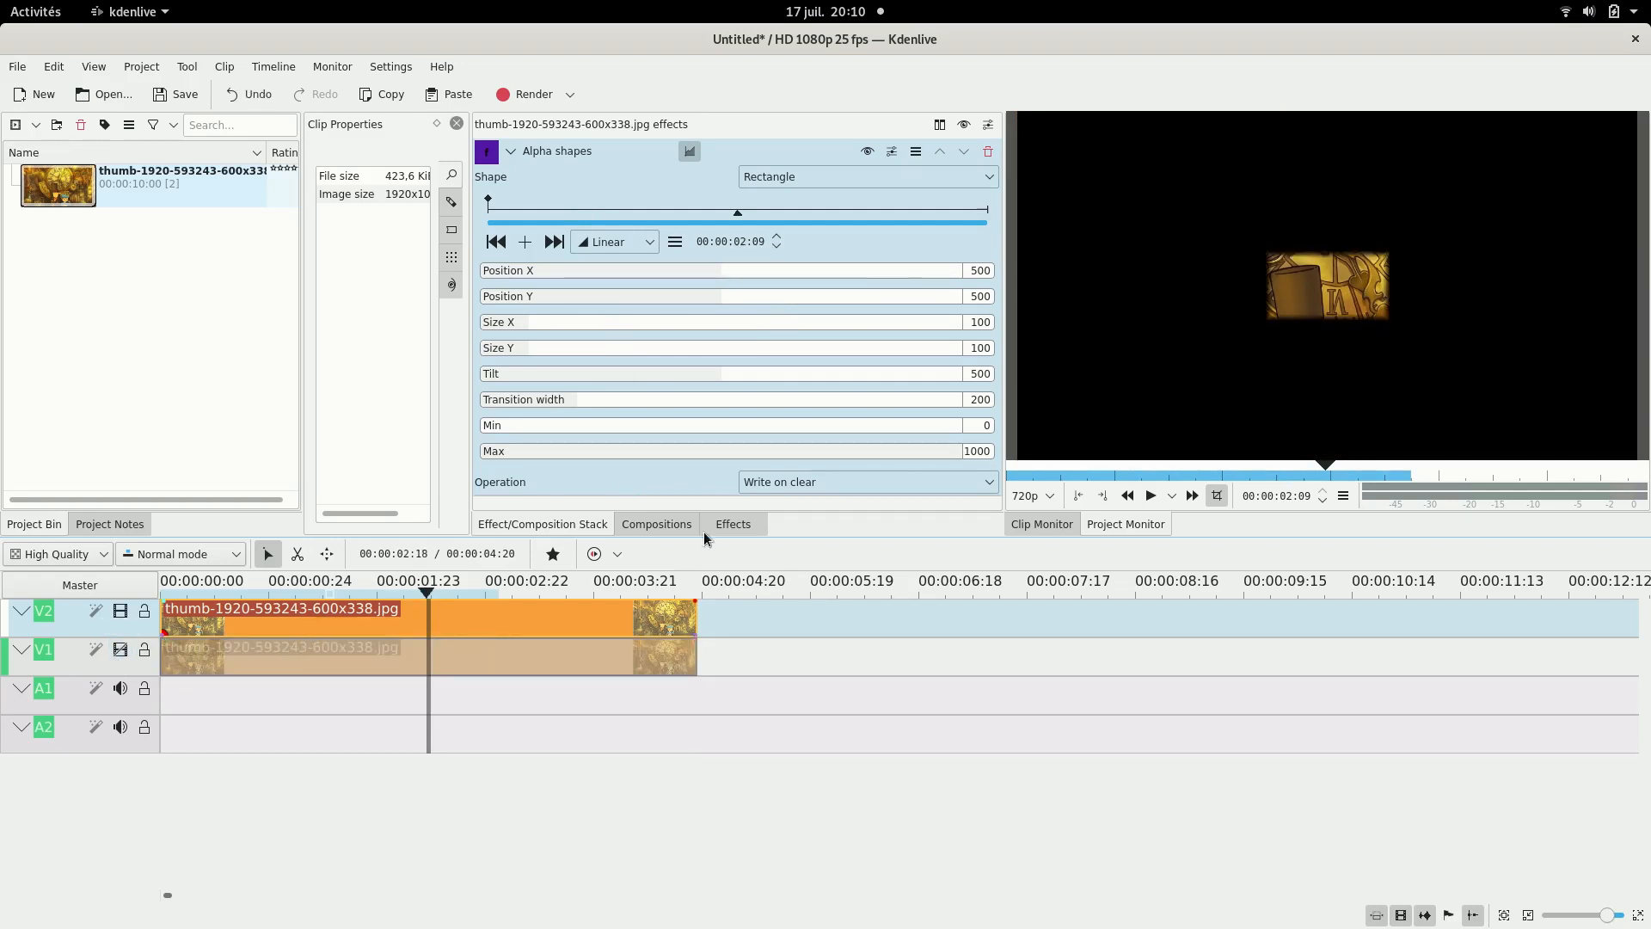
left_click(868, 176)
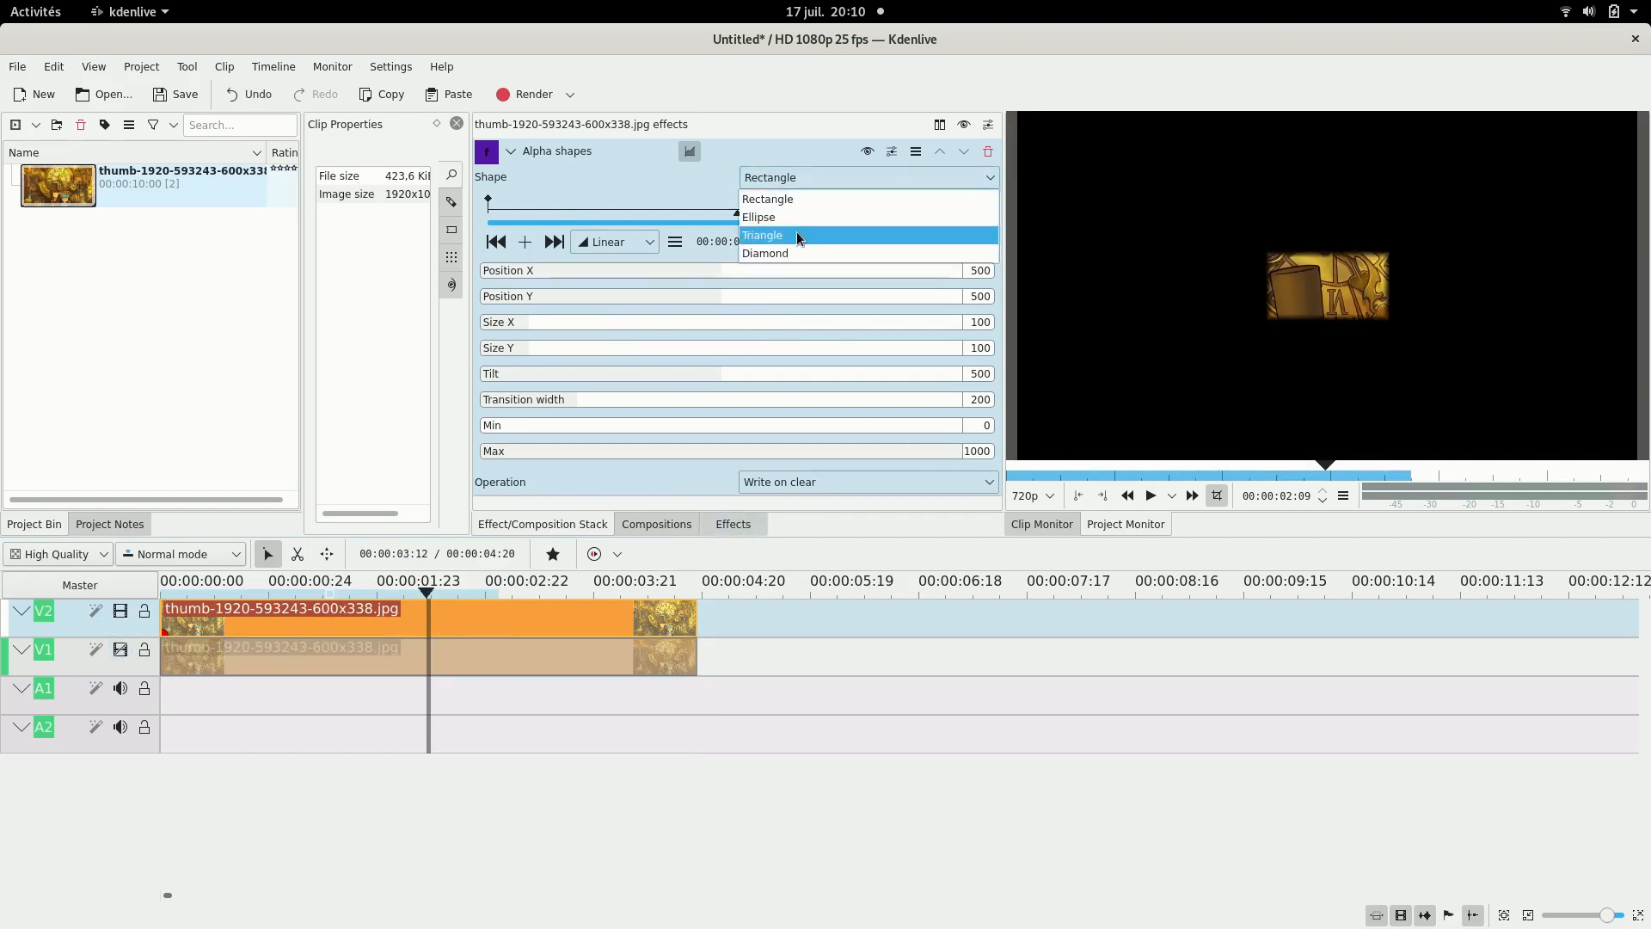
left_click(758, 217)
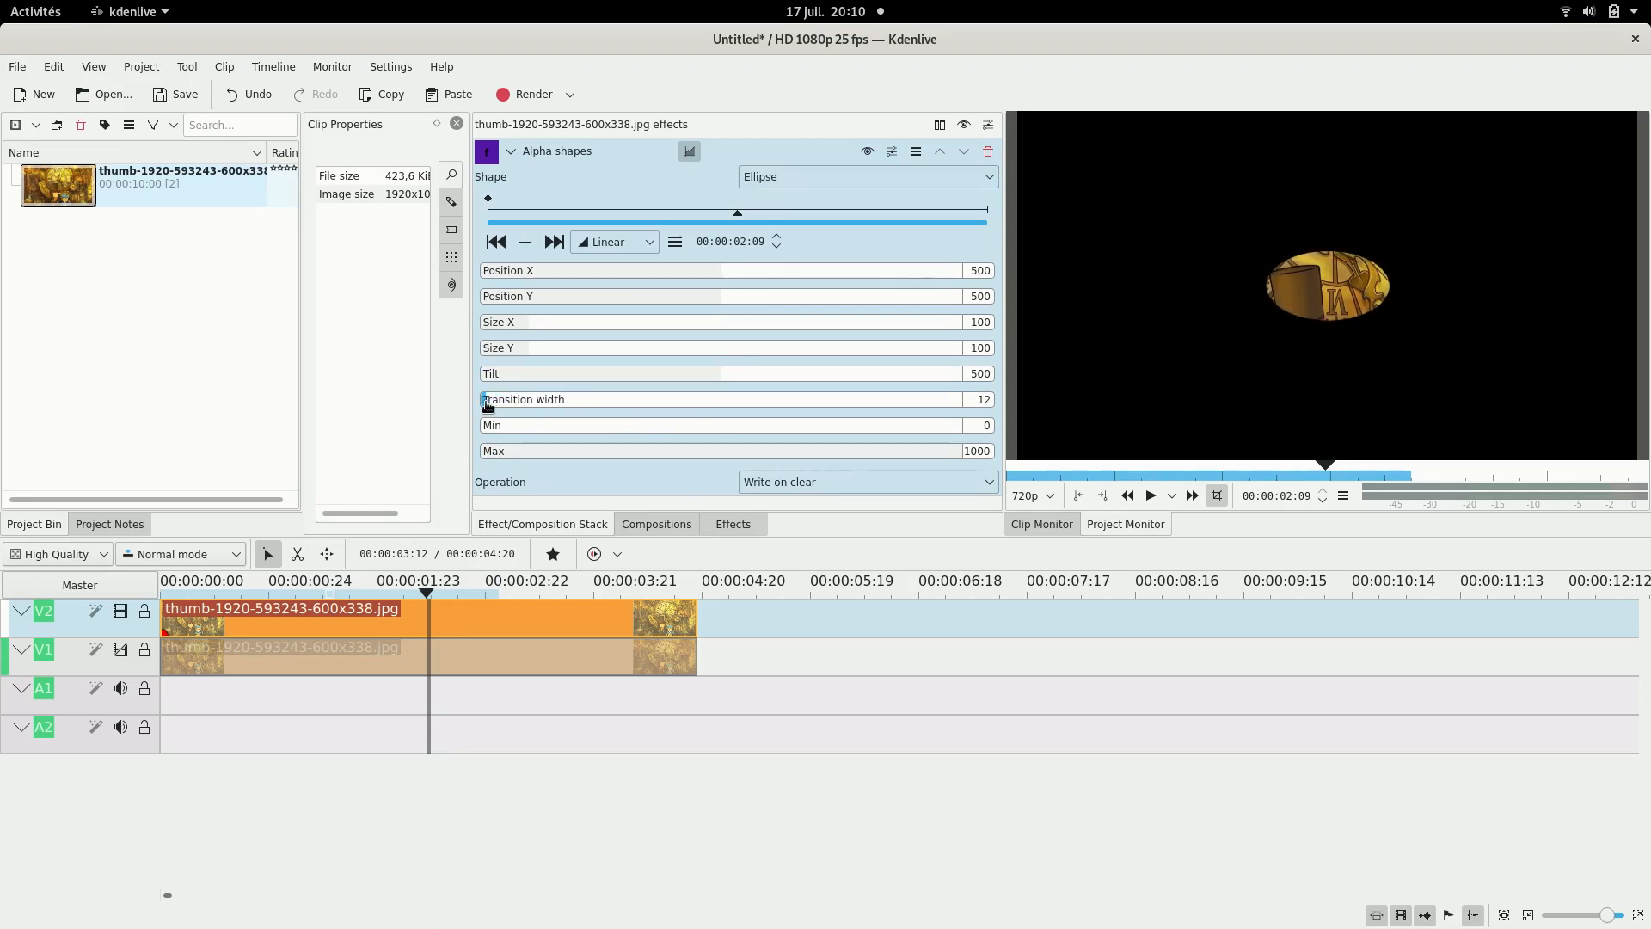
Set the mask's transition width to 12 and size to 90 by 160, and shift it right.
left_click(532, 322)
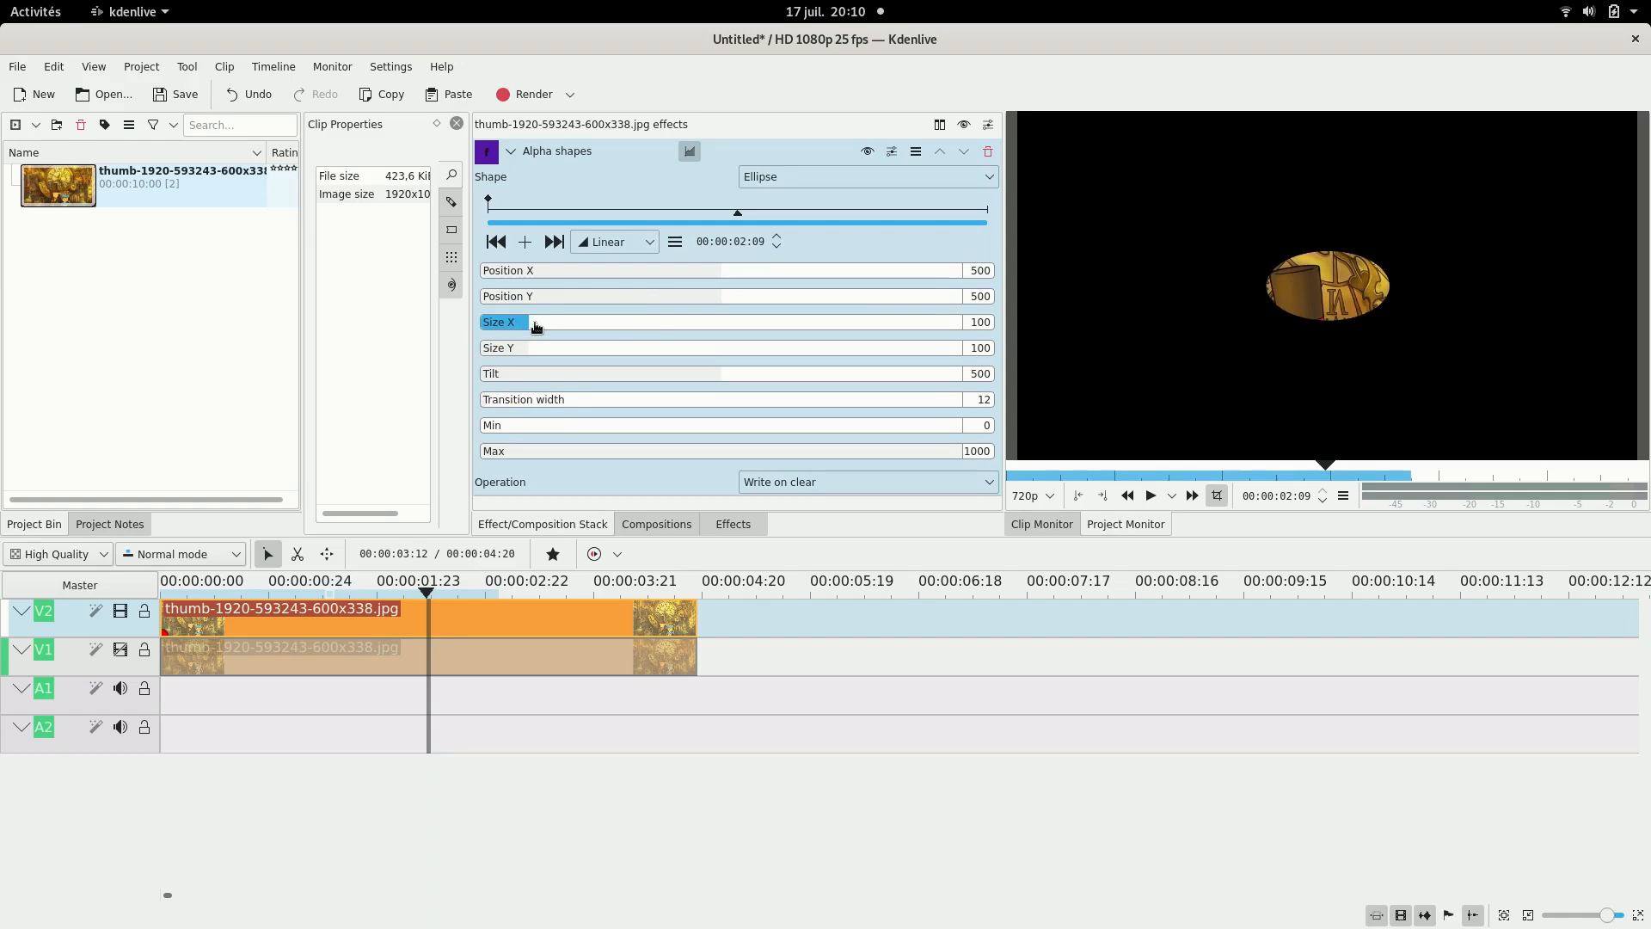
left_click(550, 347)
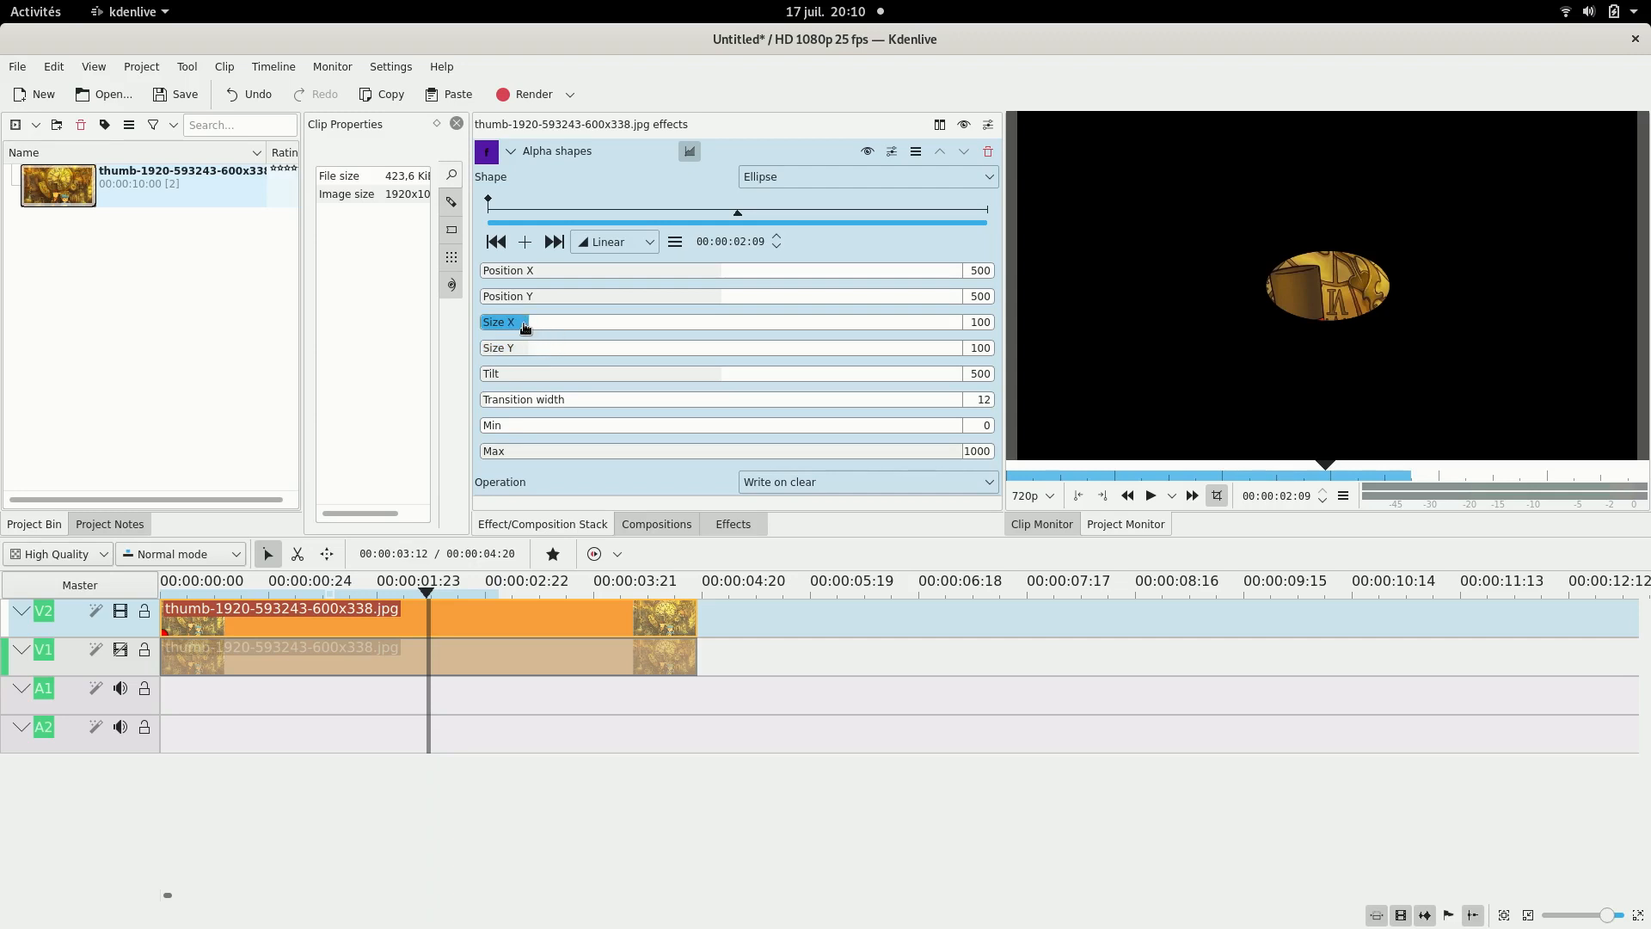
left_click_drag(531, 321, 526, 321)
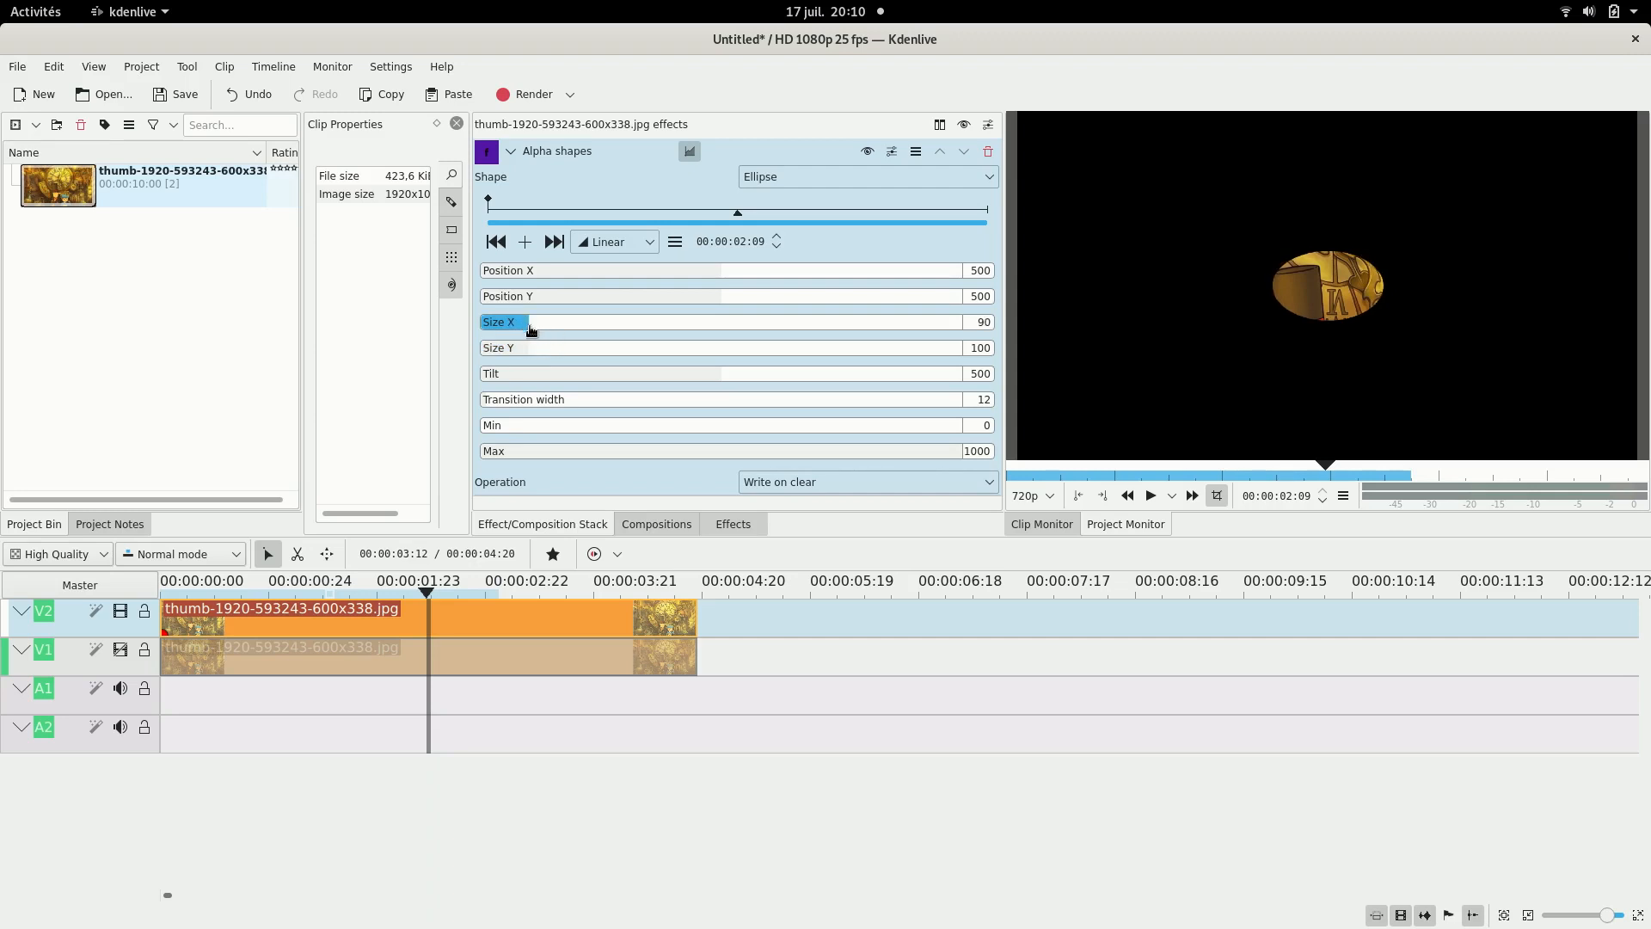
left_click_drag(532, 347, 557, 347)
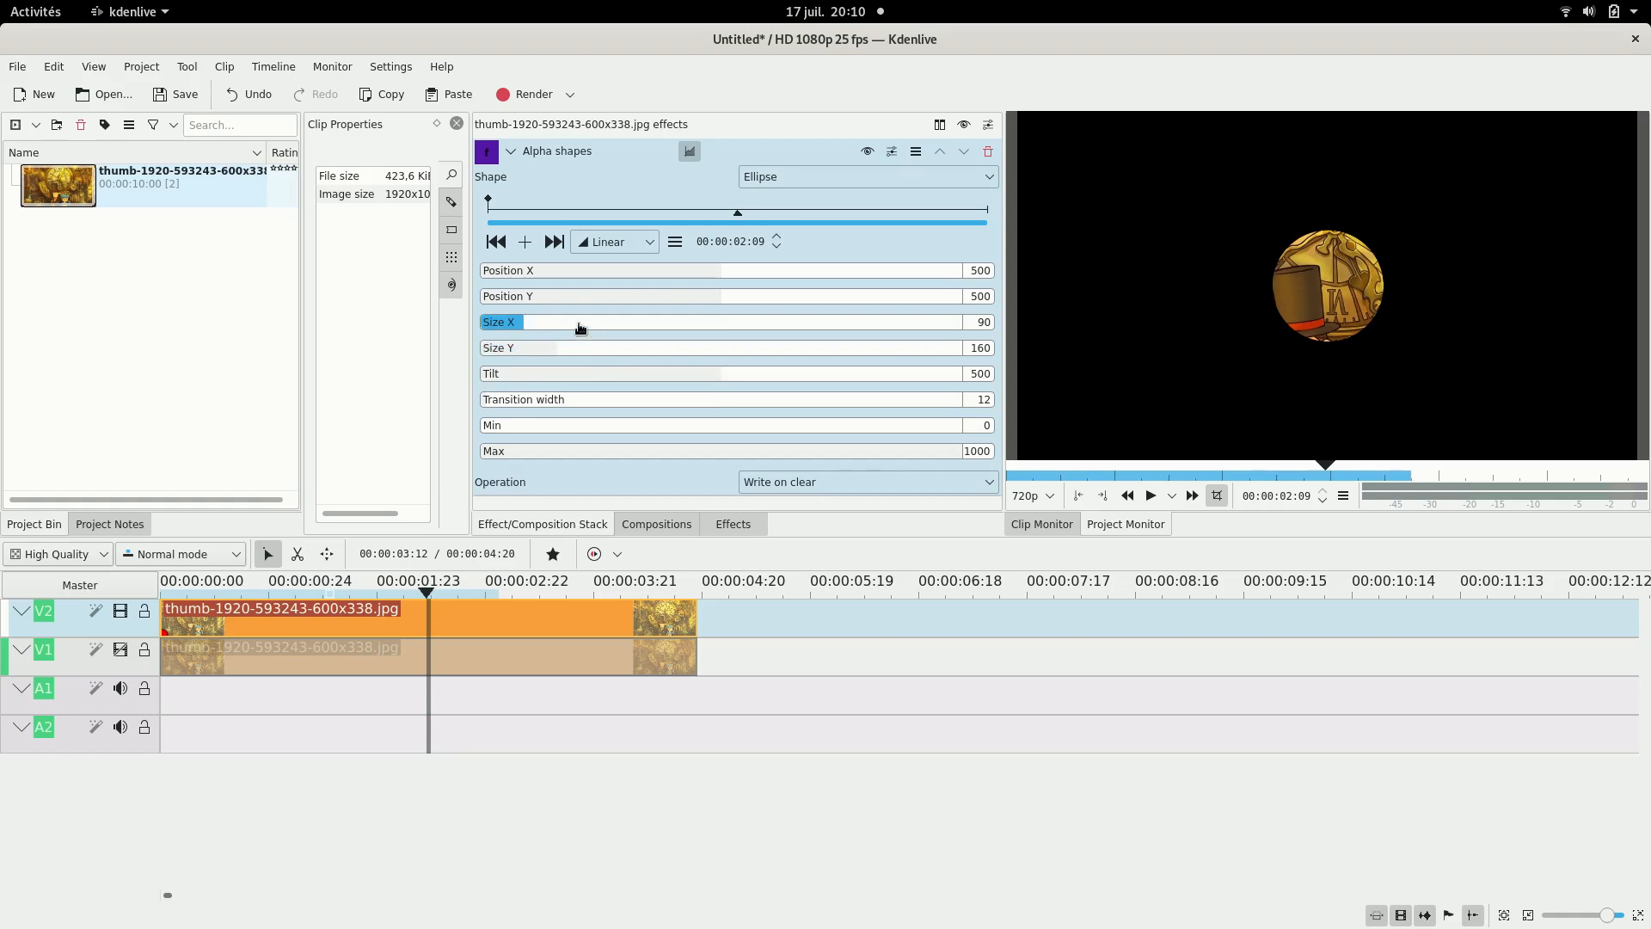
left_click(737, 270)
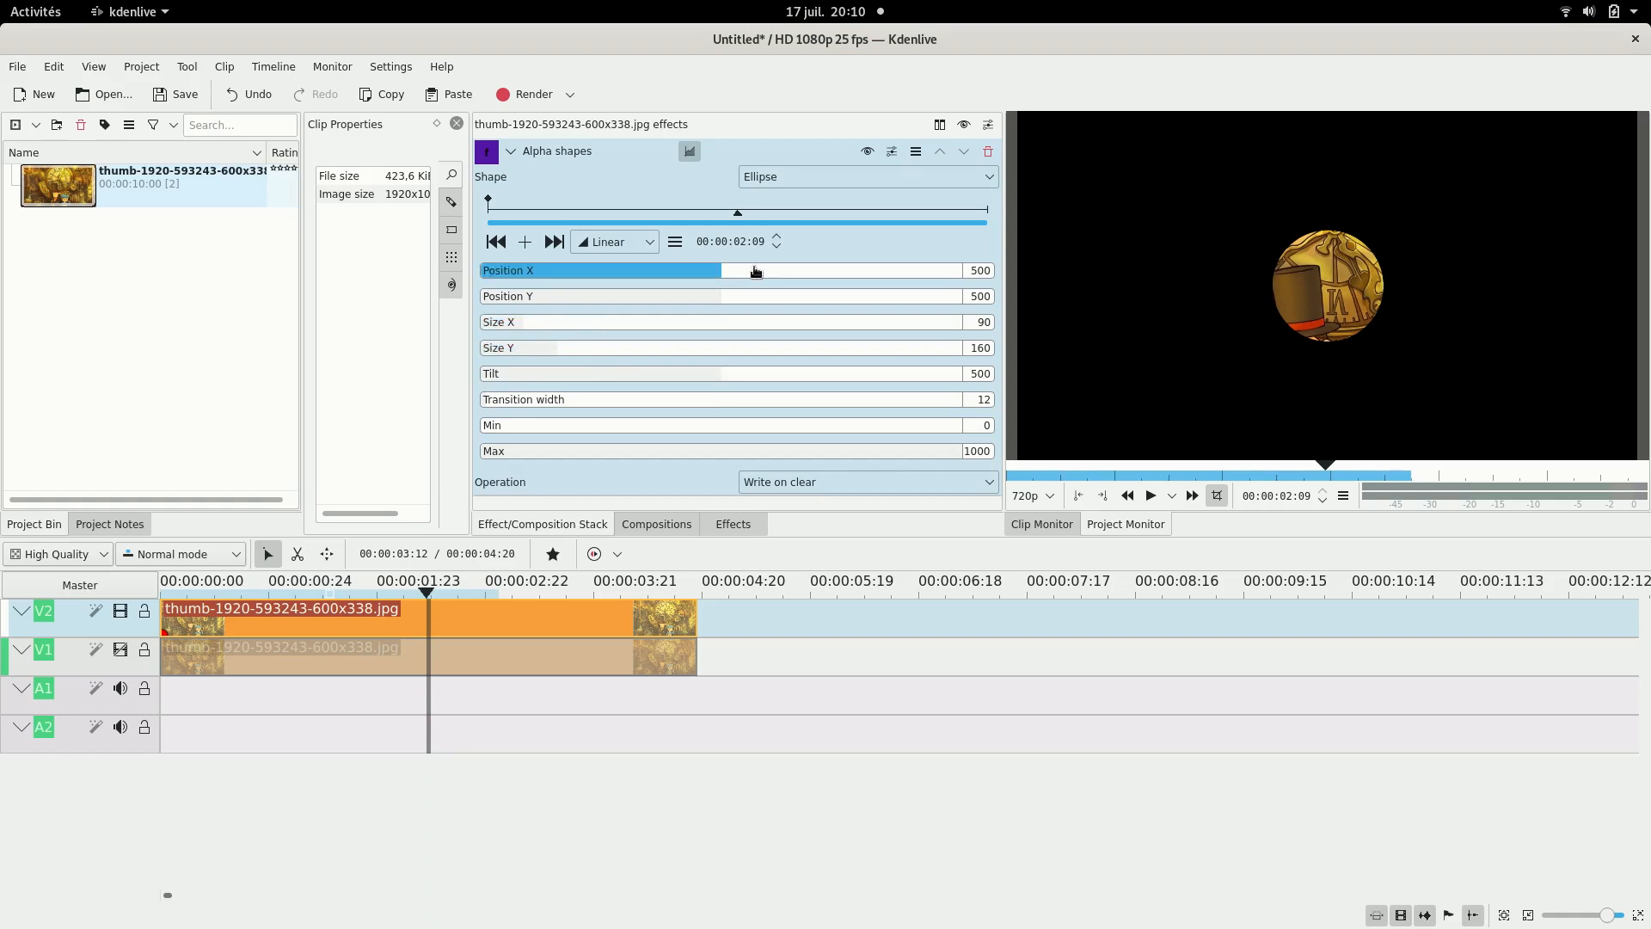
left_click_drag(750, 271, 821, 271)
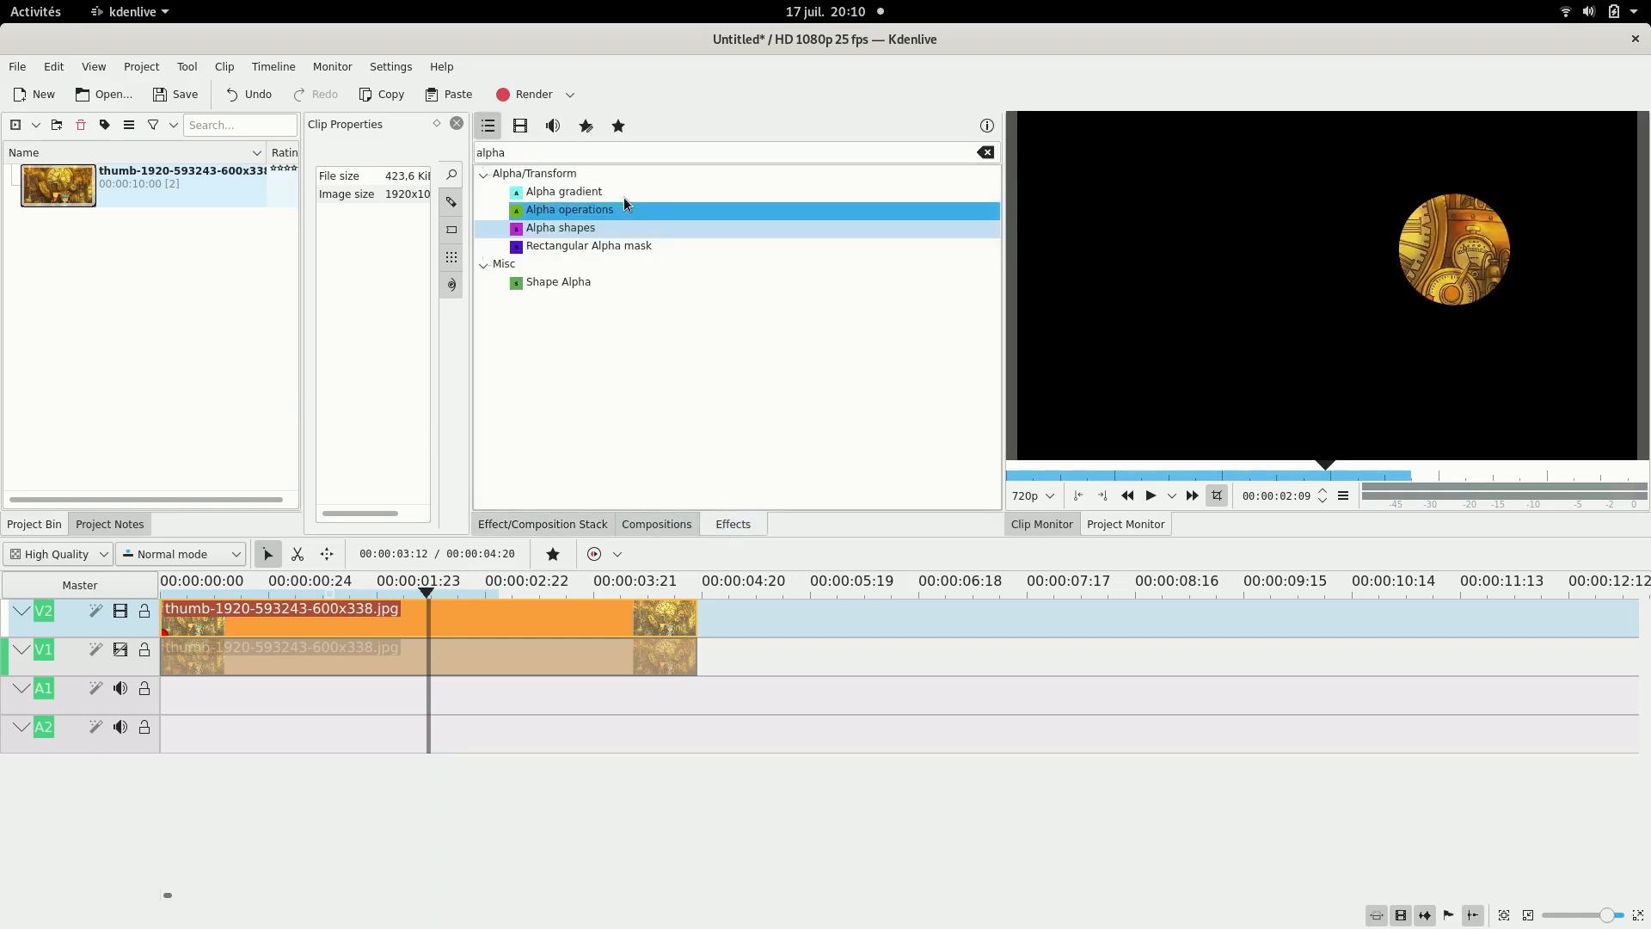
Add Charcoal, then Glow (Custom), to the V2 clip with Glow blur set to about 84.
type("cha")
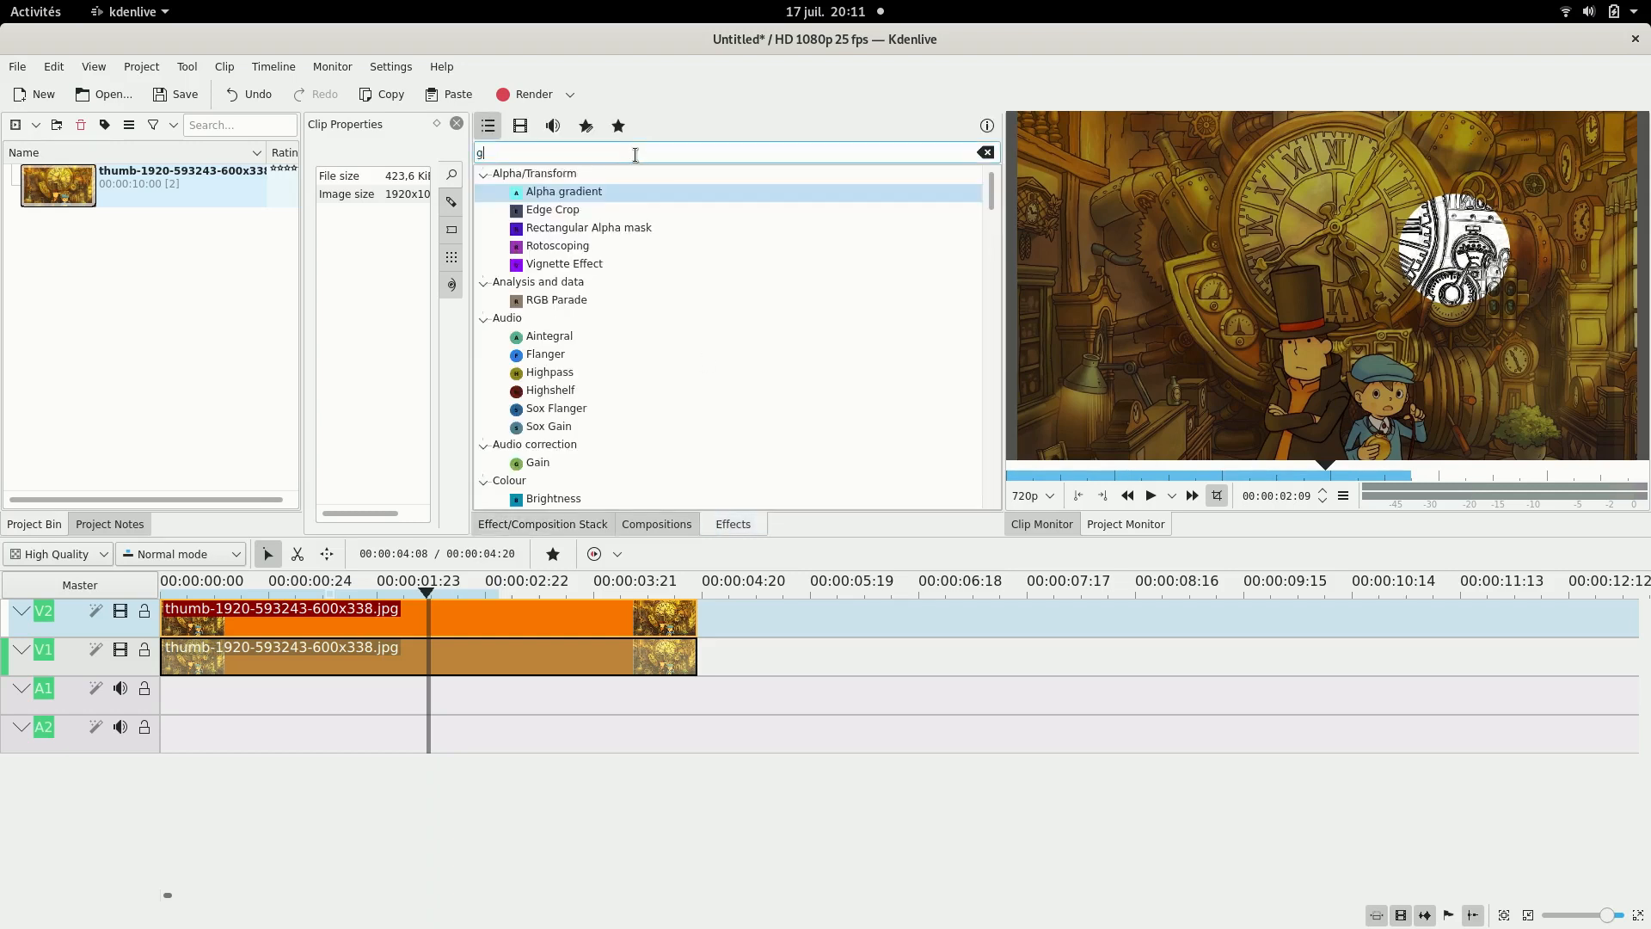
type("lo")
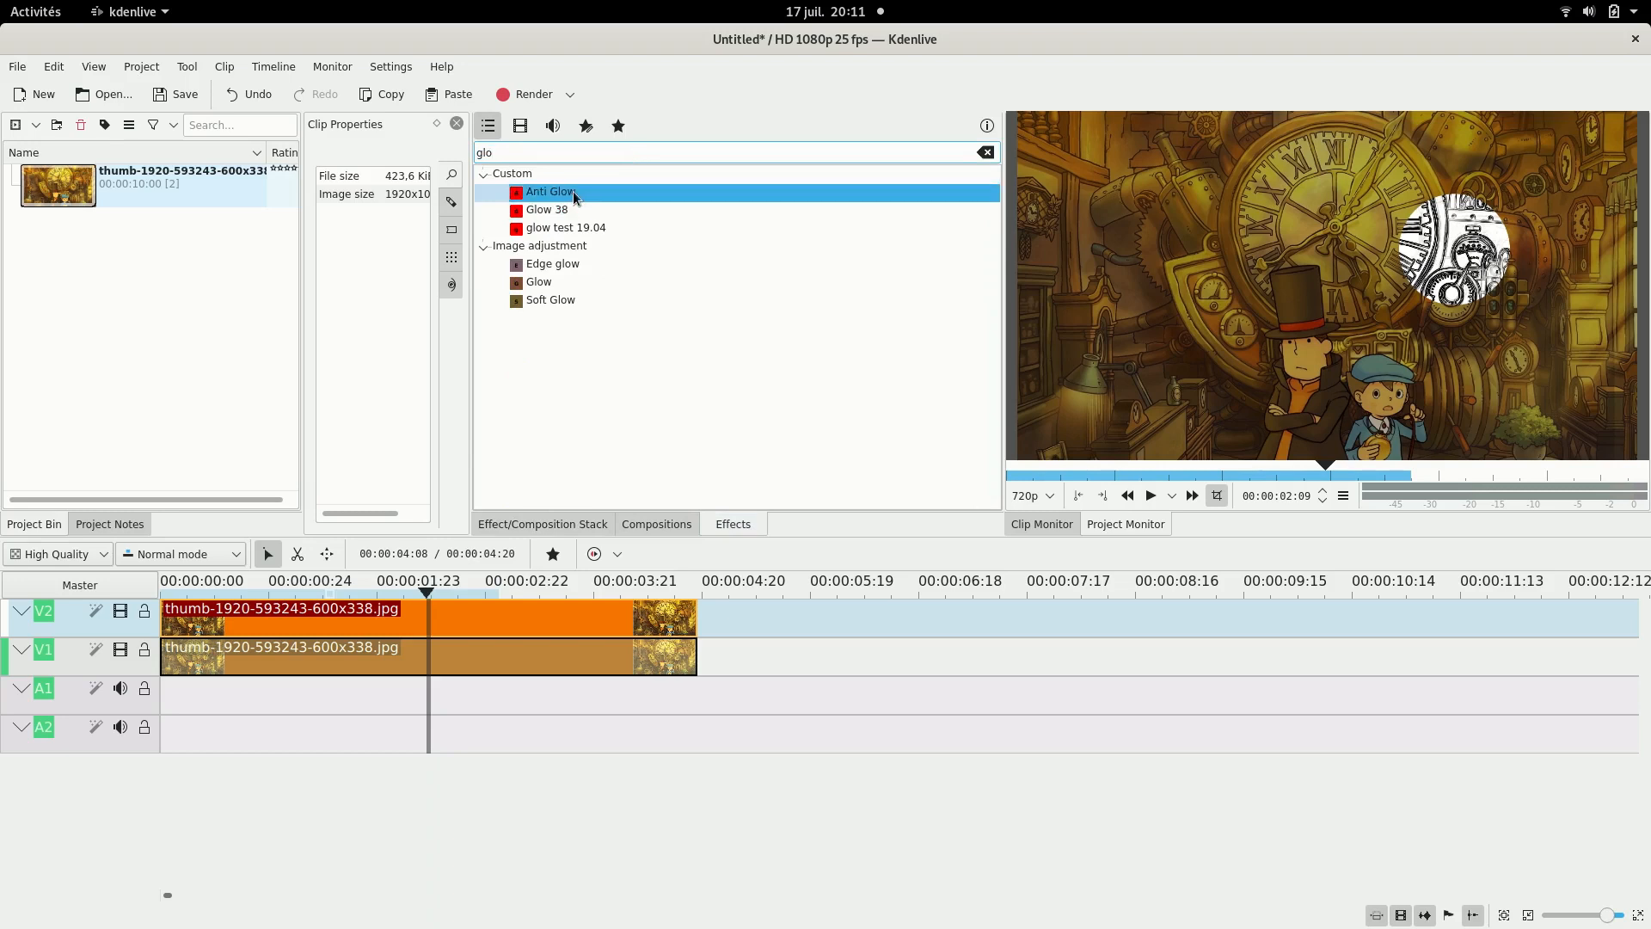
left_click(546, 210)
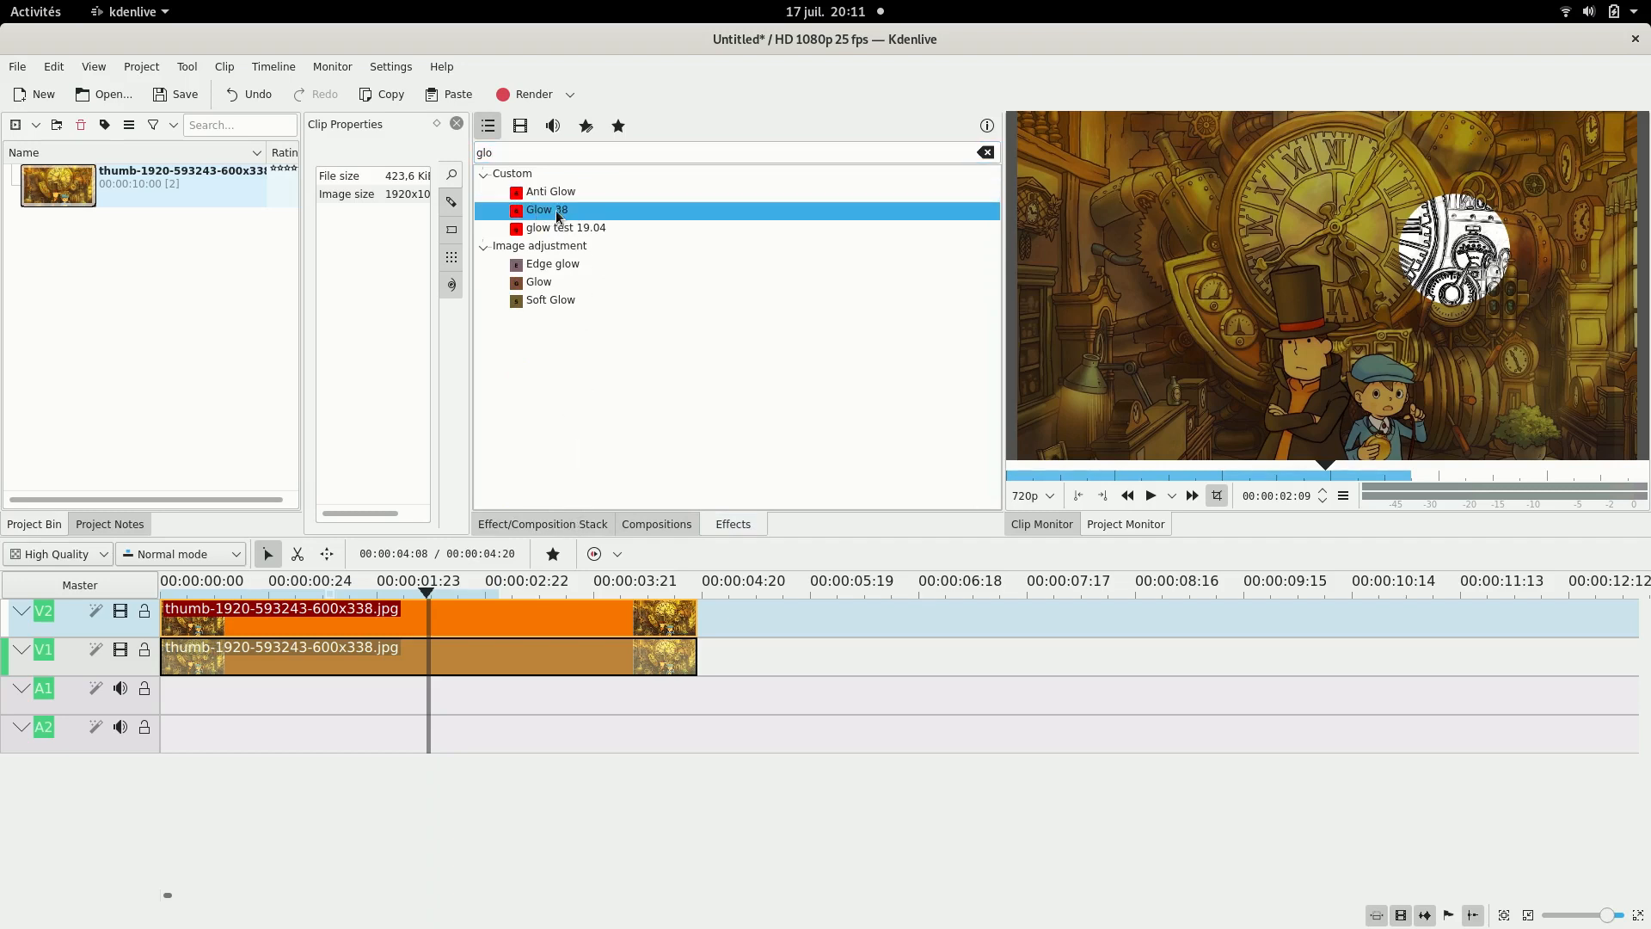
left_click(539, 281)
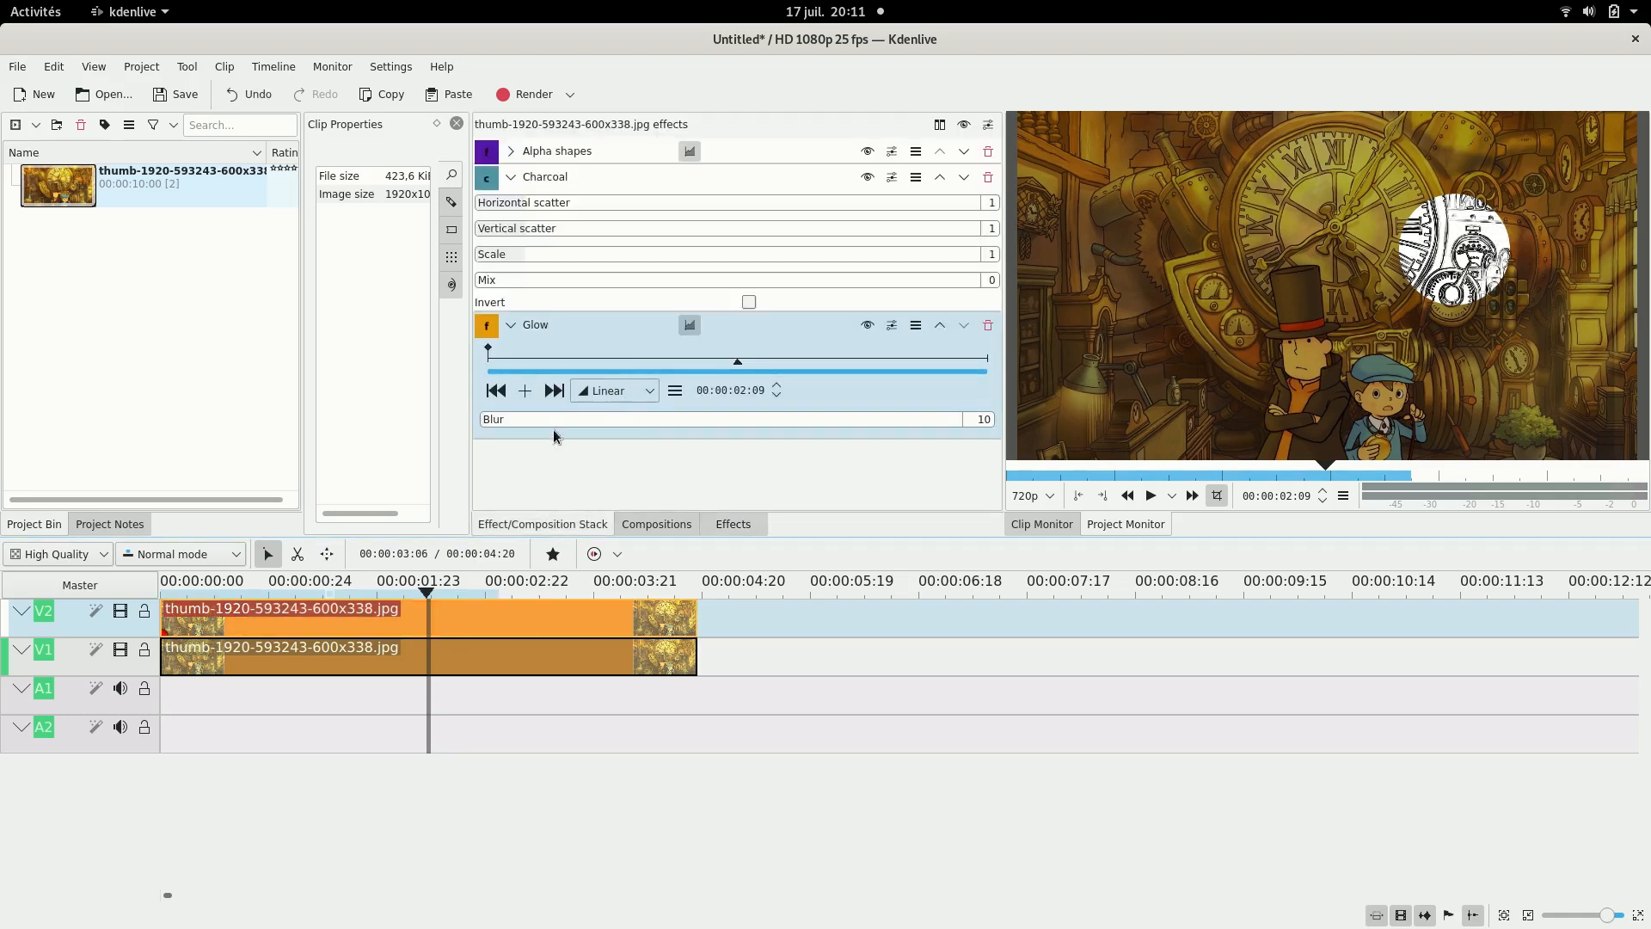
left_click_drag(526, 419, 537, 419)
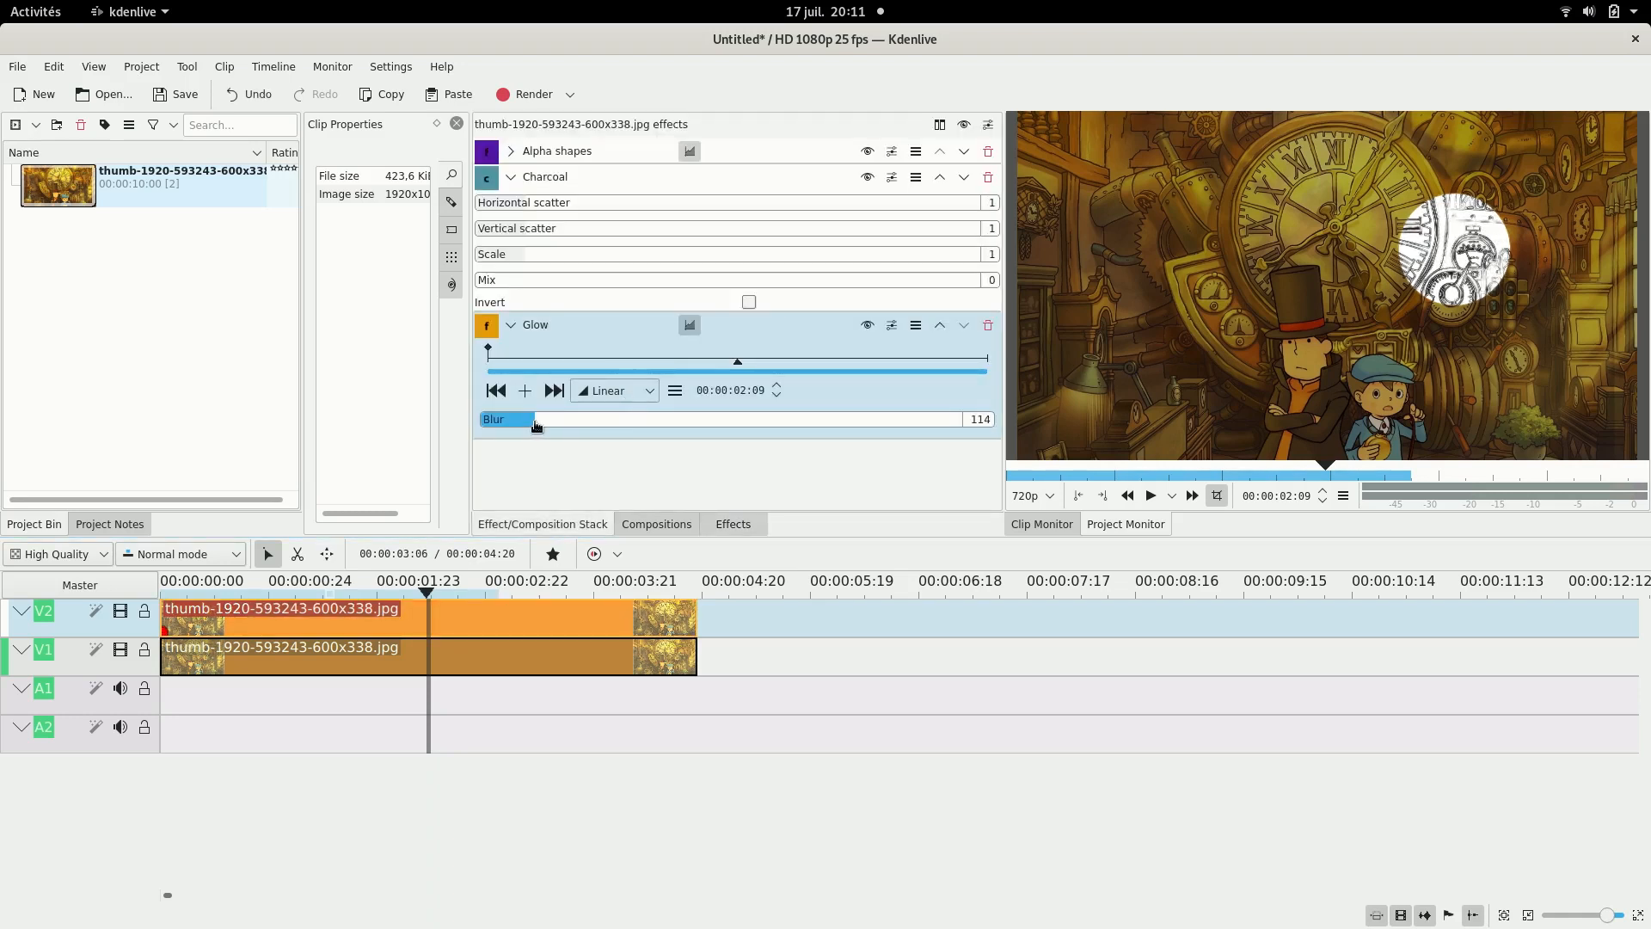
left_click_drag(534, 419, 524, 419)
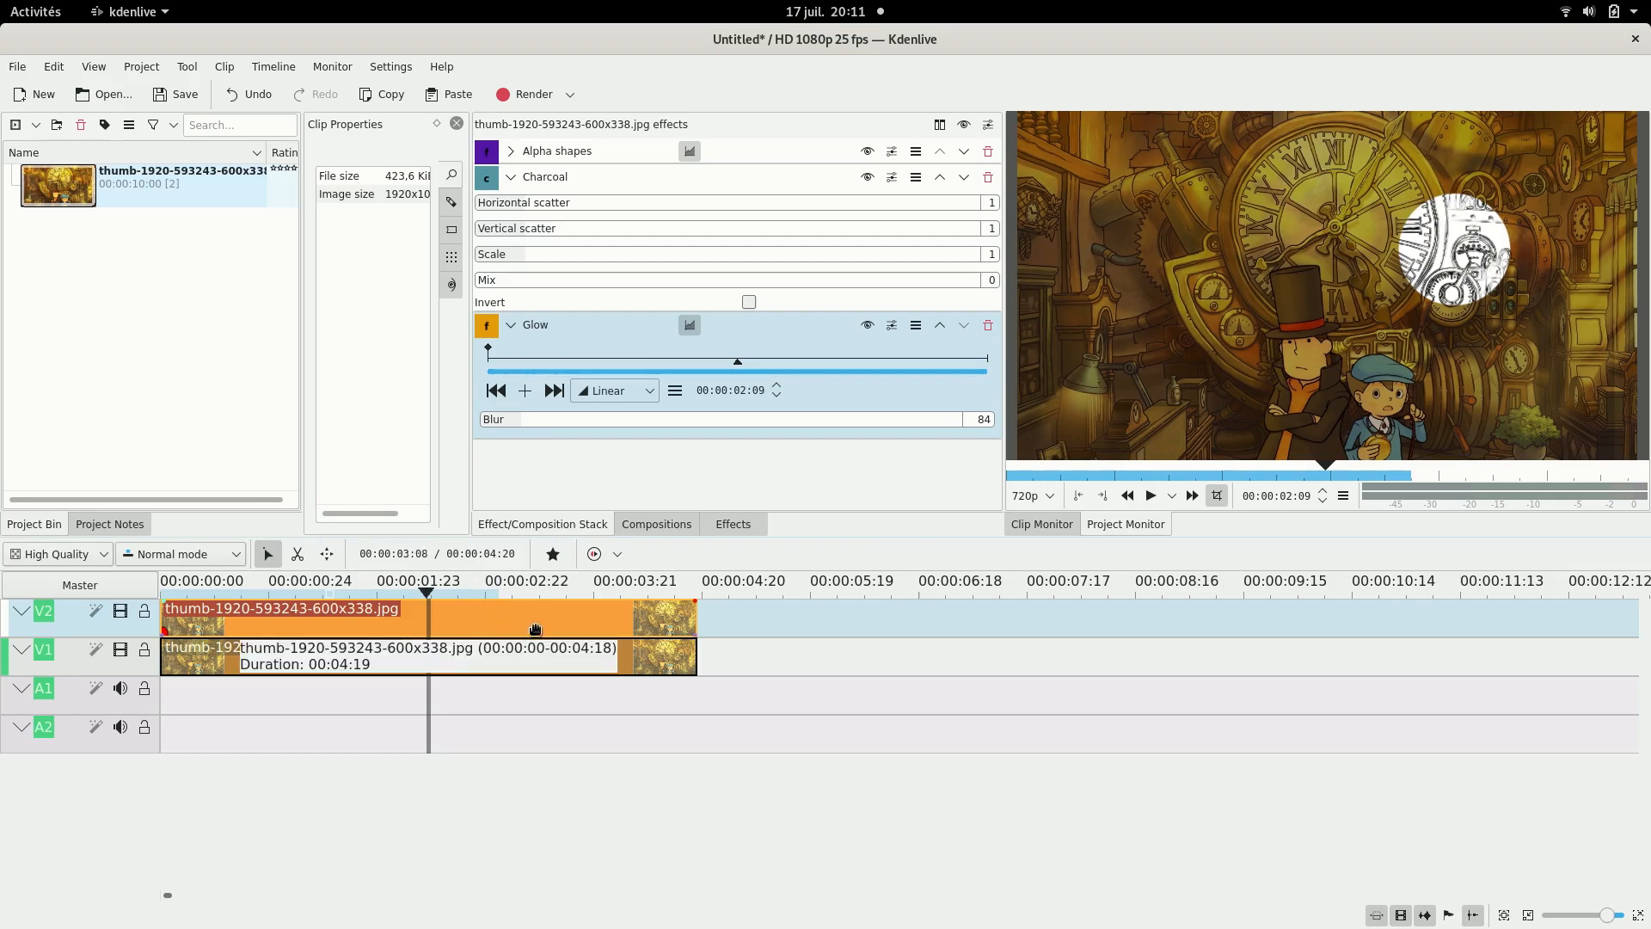
Keyframe the Alpha shapes position from the left, over the clock (522,204), to the right (769,426).
left_click(510, 177)
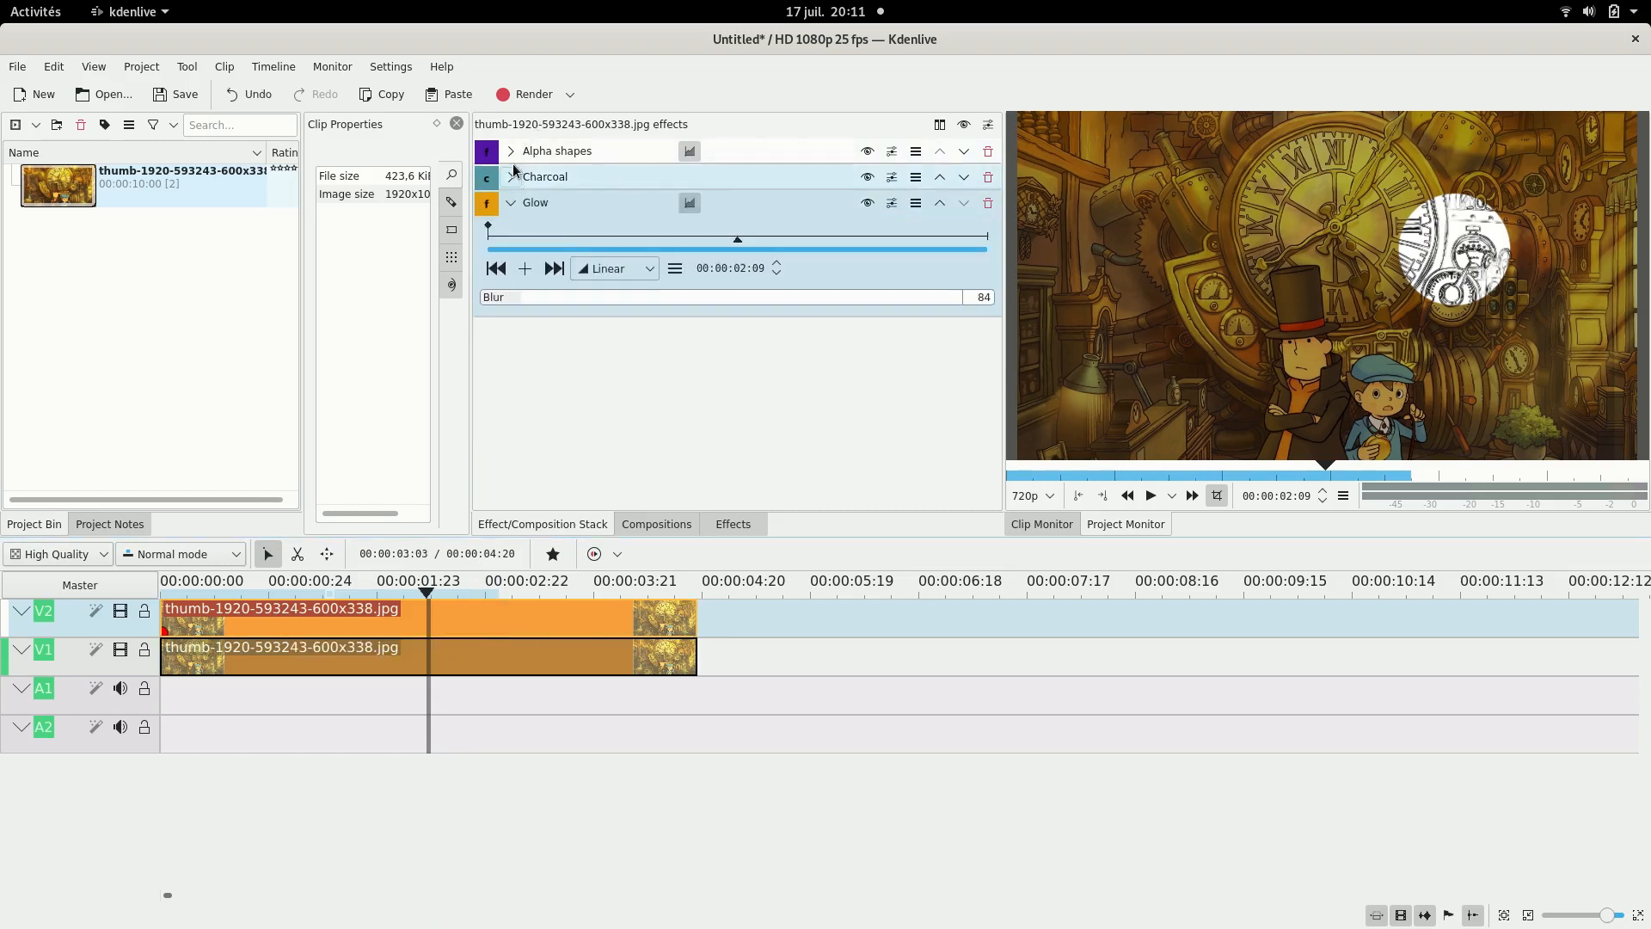
left_click(512, 150)
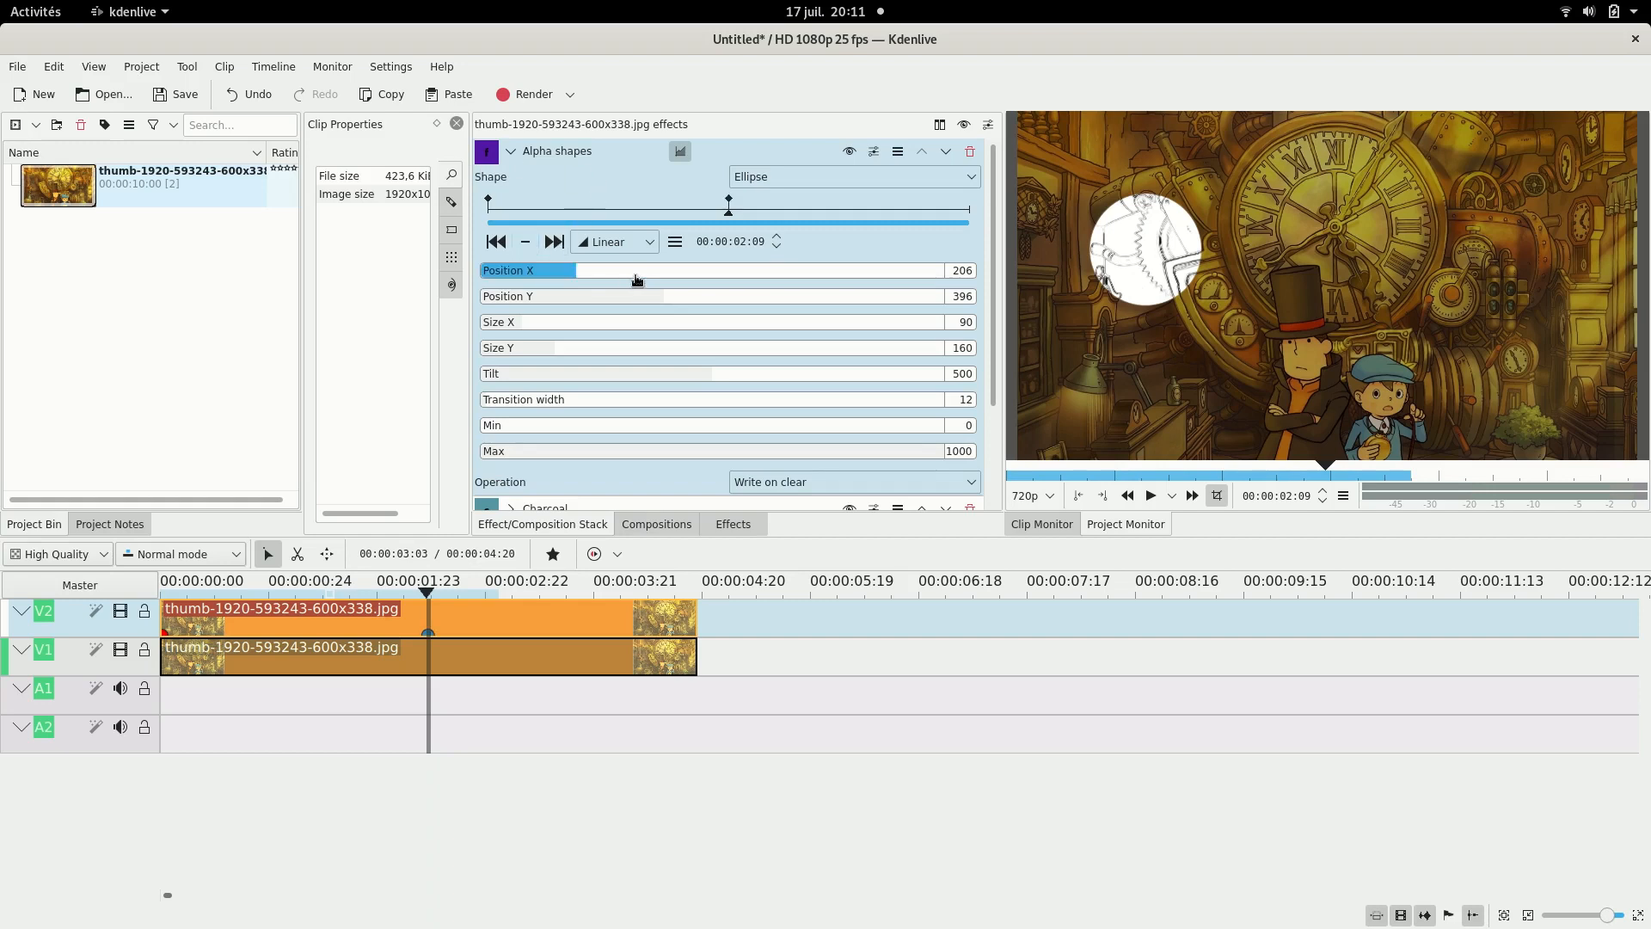
mouse_move(718, 274)
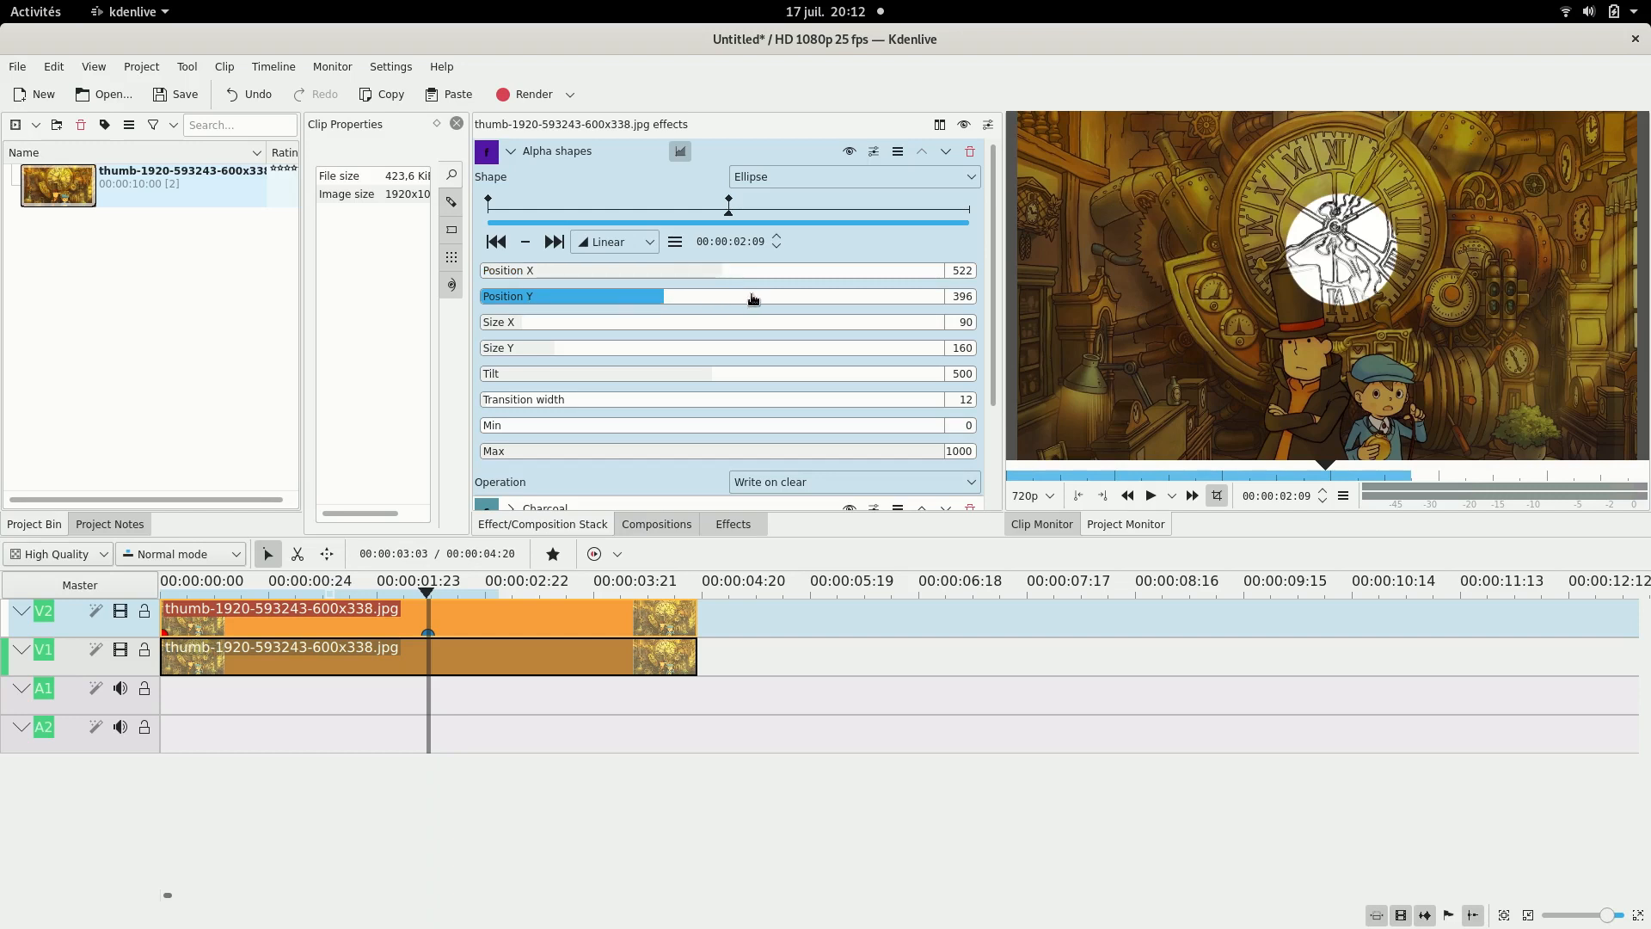
left_click_drag(751, 296, 574, 296)
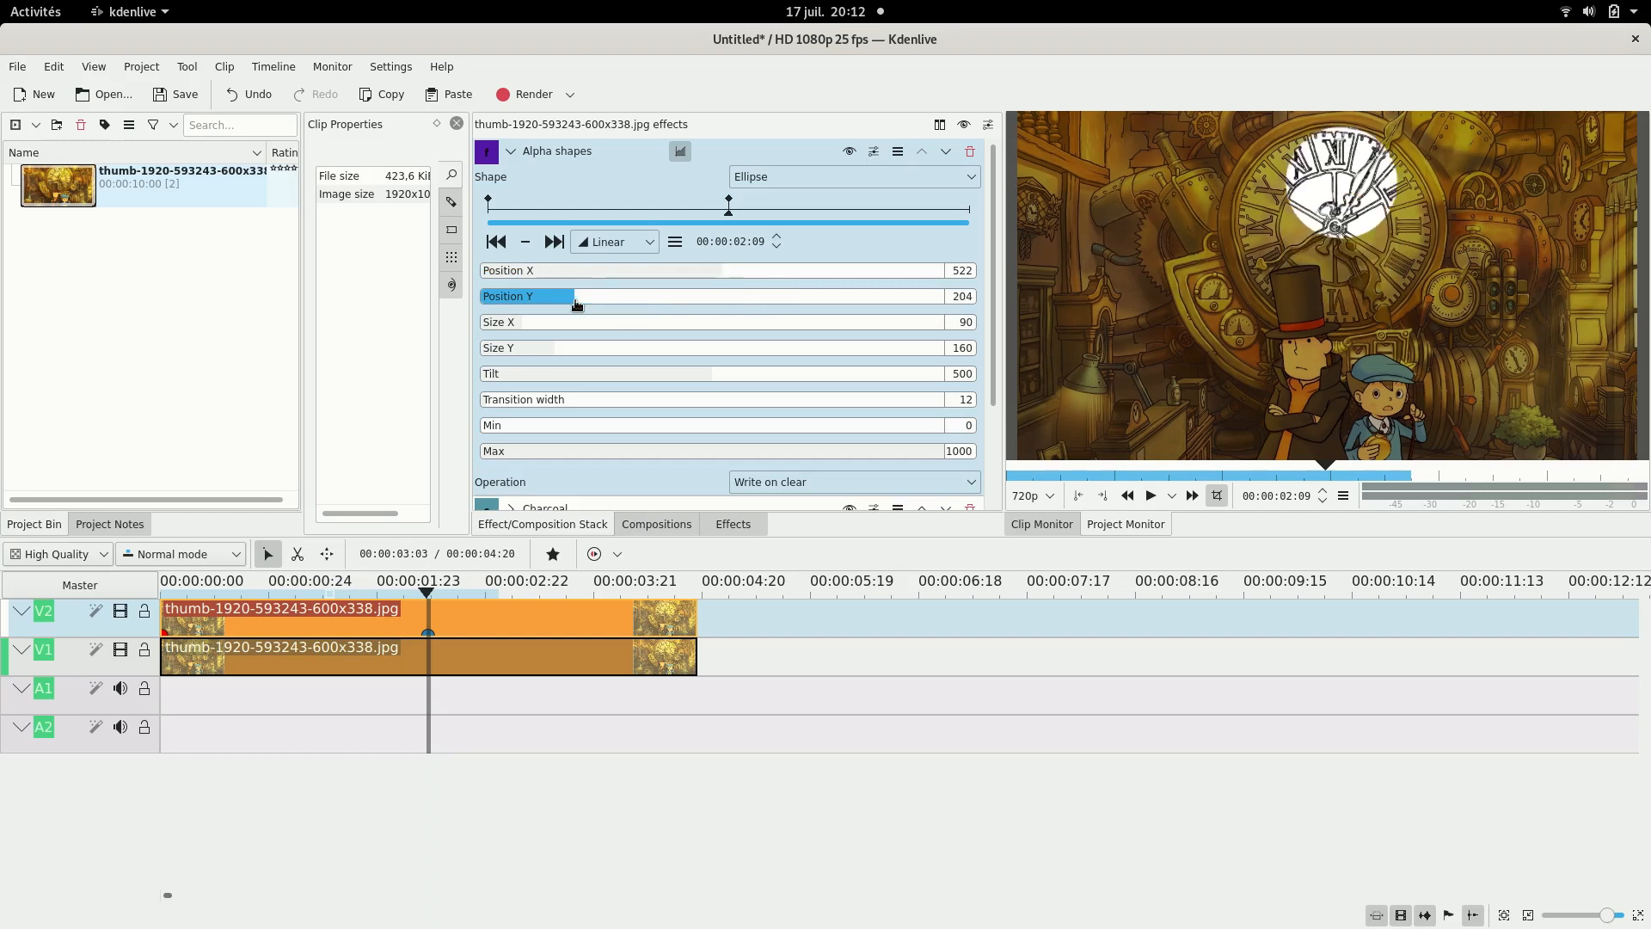
left_click(554, 241)
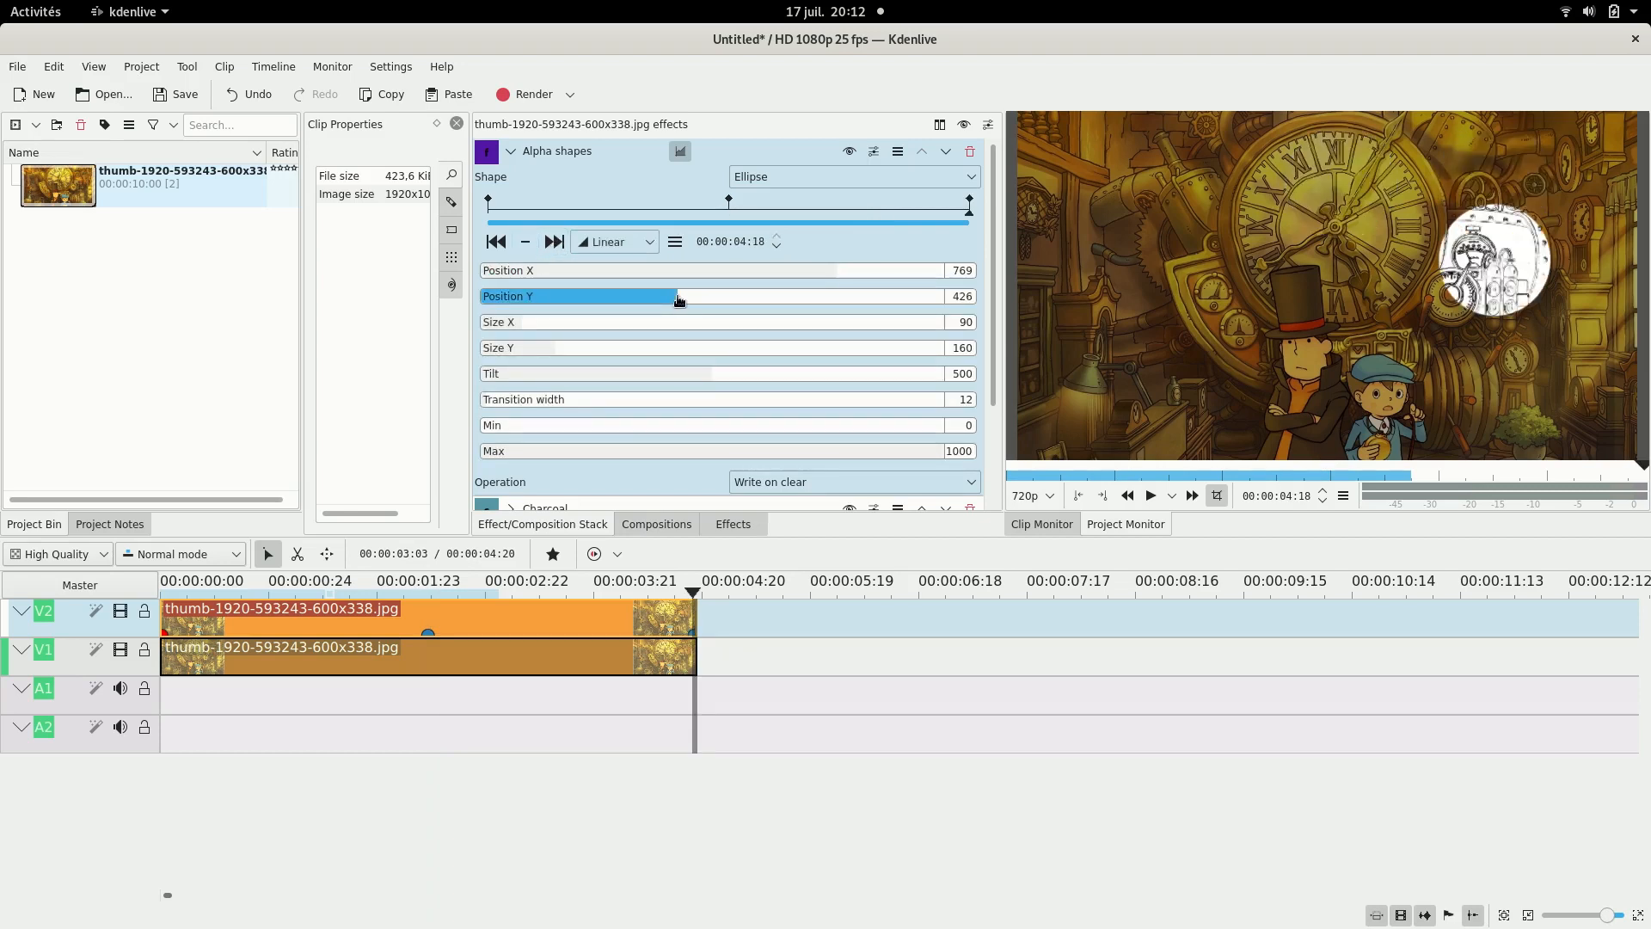
left_click_drag(677, 296, 721, 295)
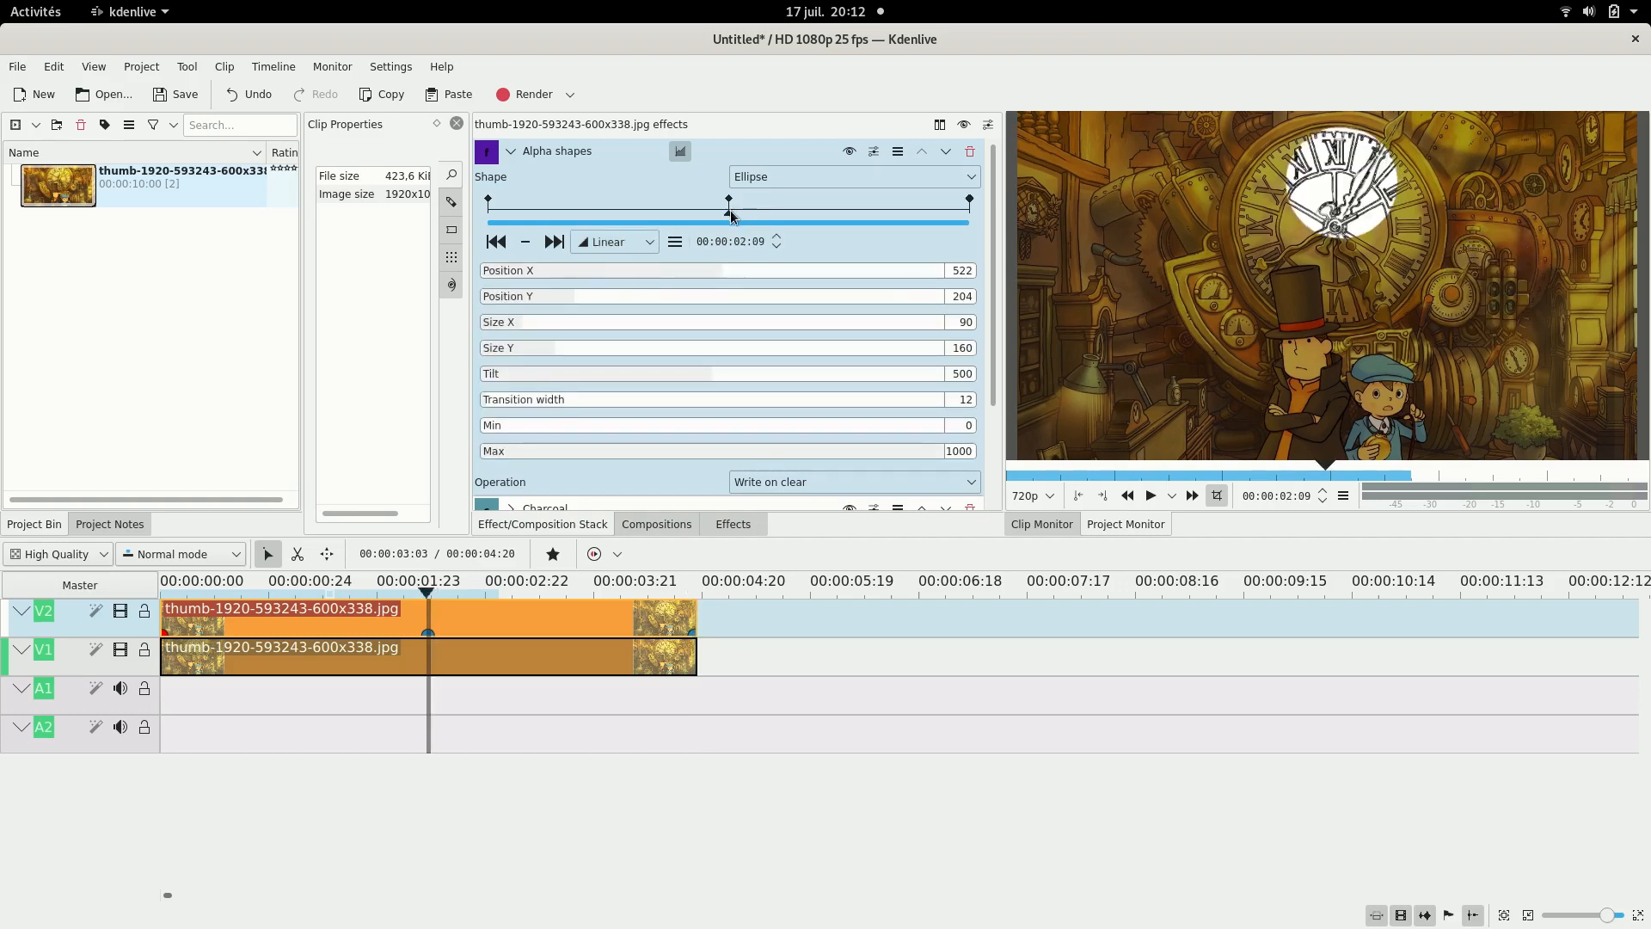
left_click(614, 242)
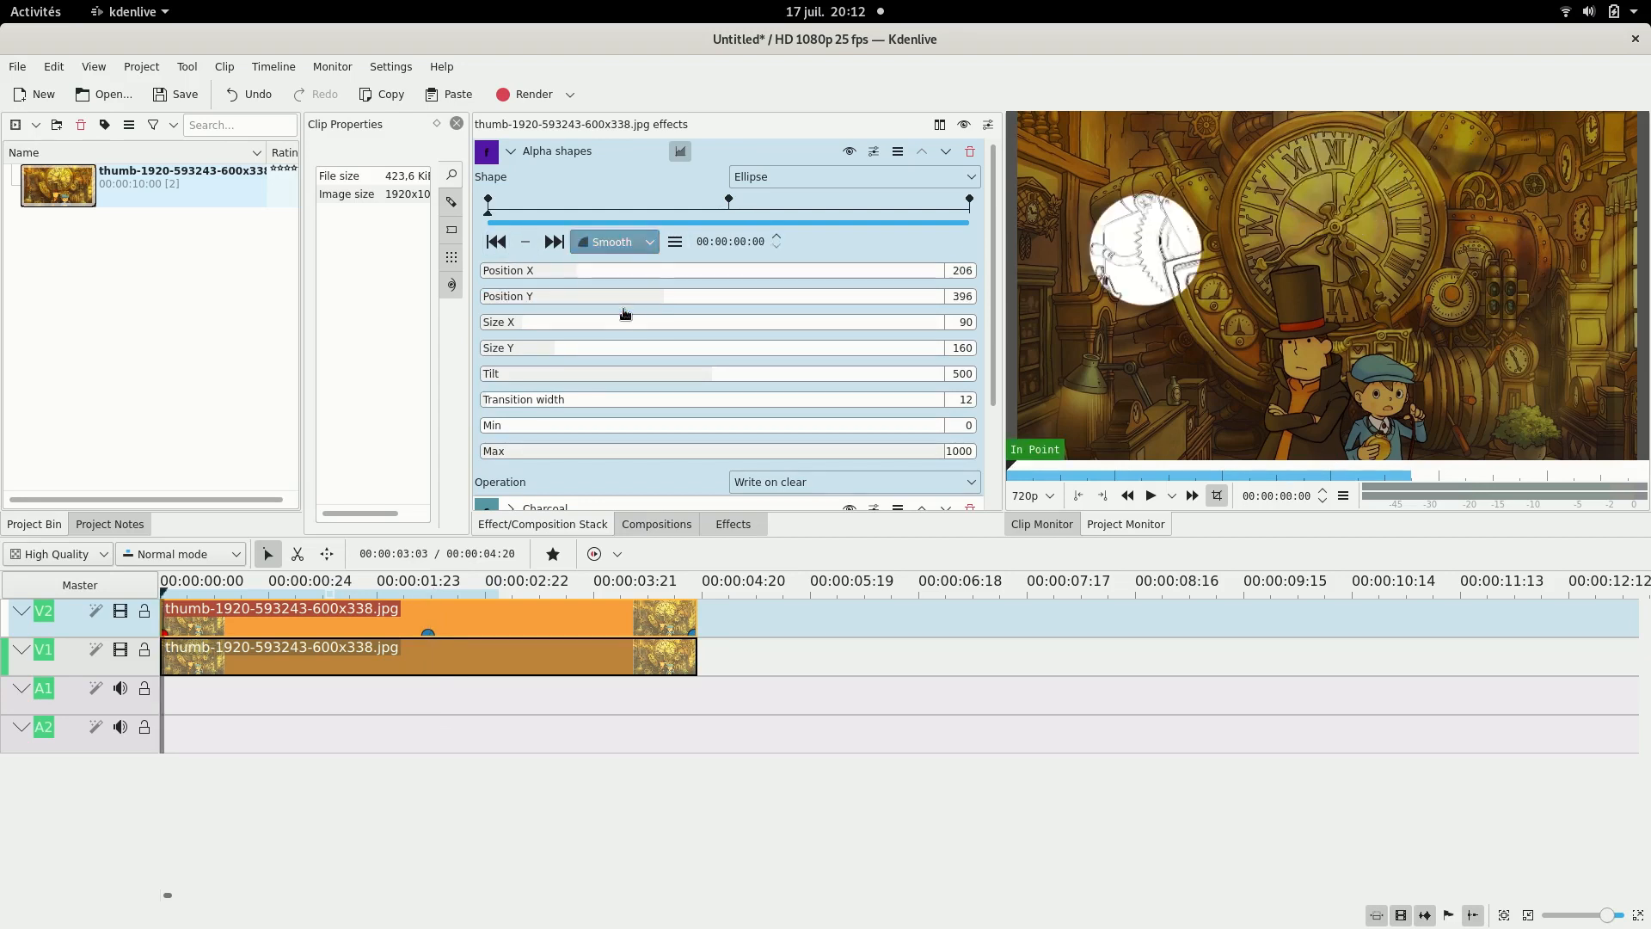
left_click(1151, 495)
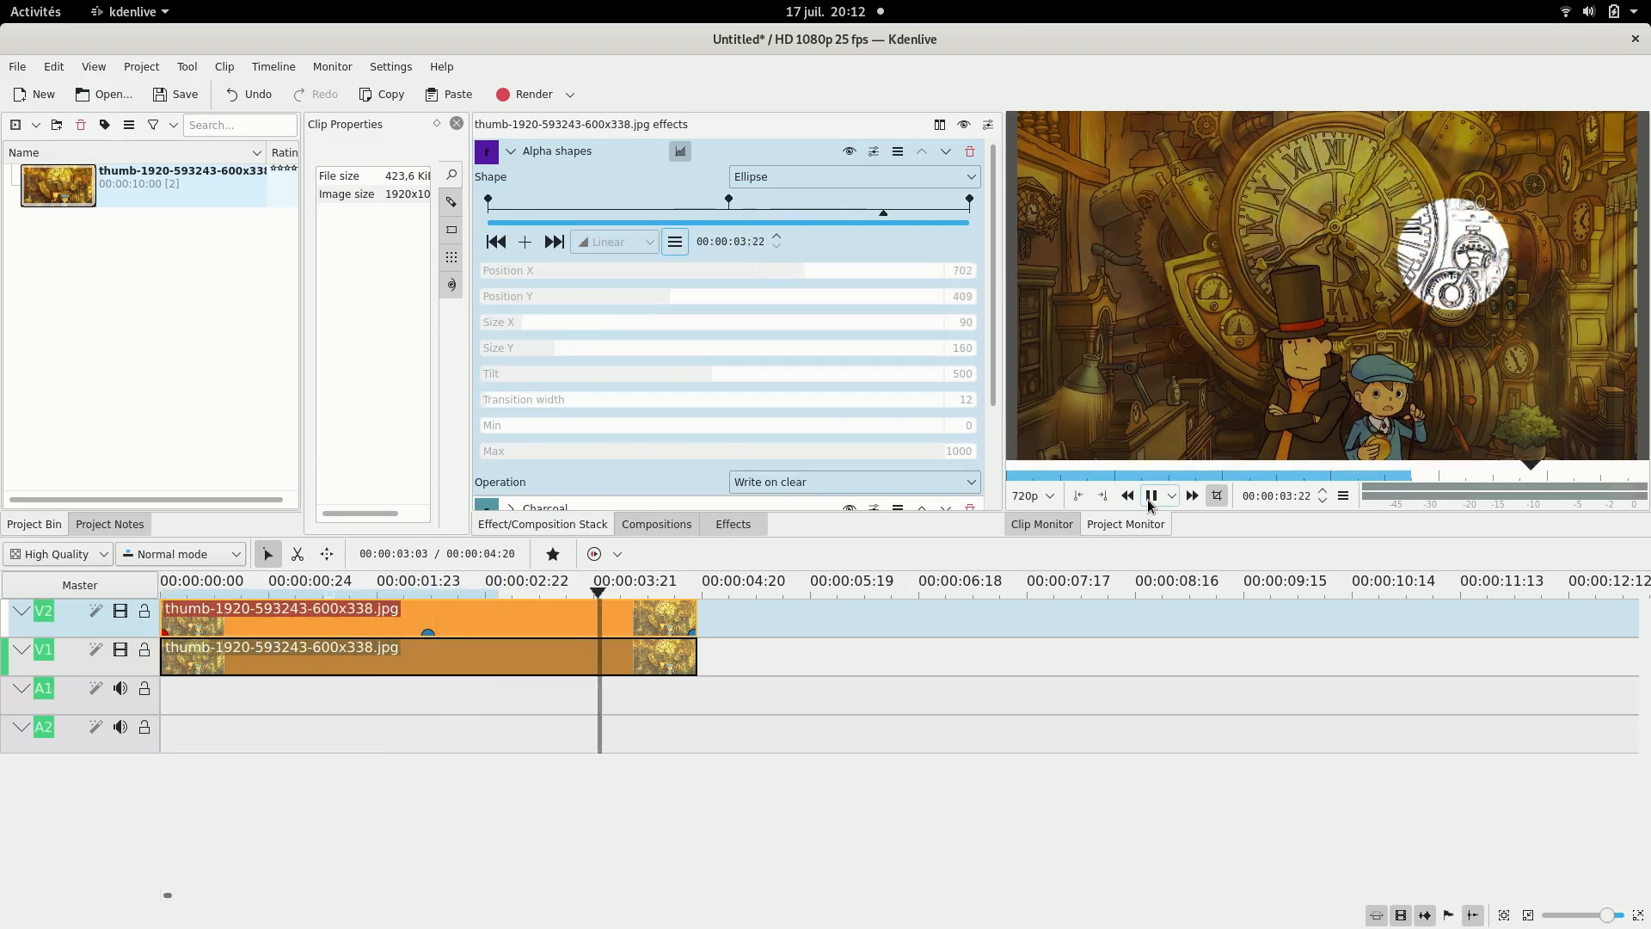
left_click(1151, 496)
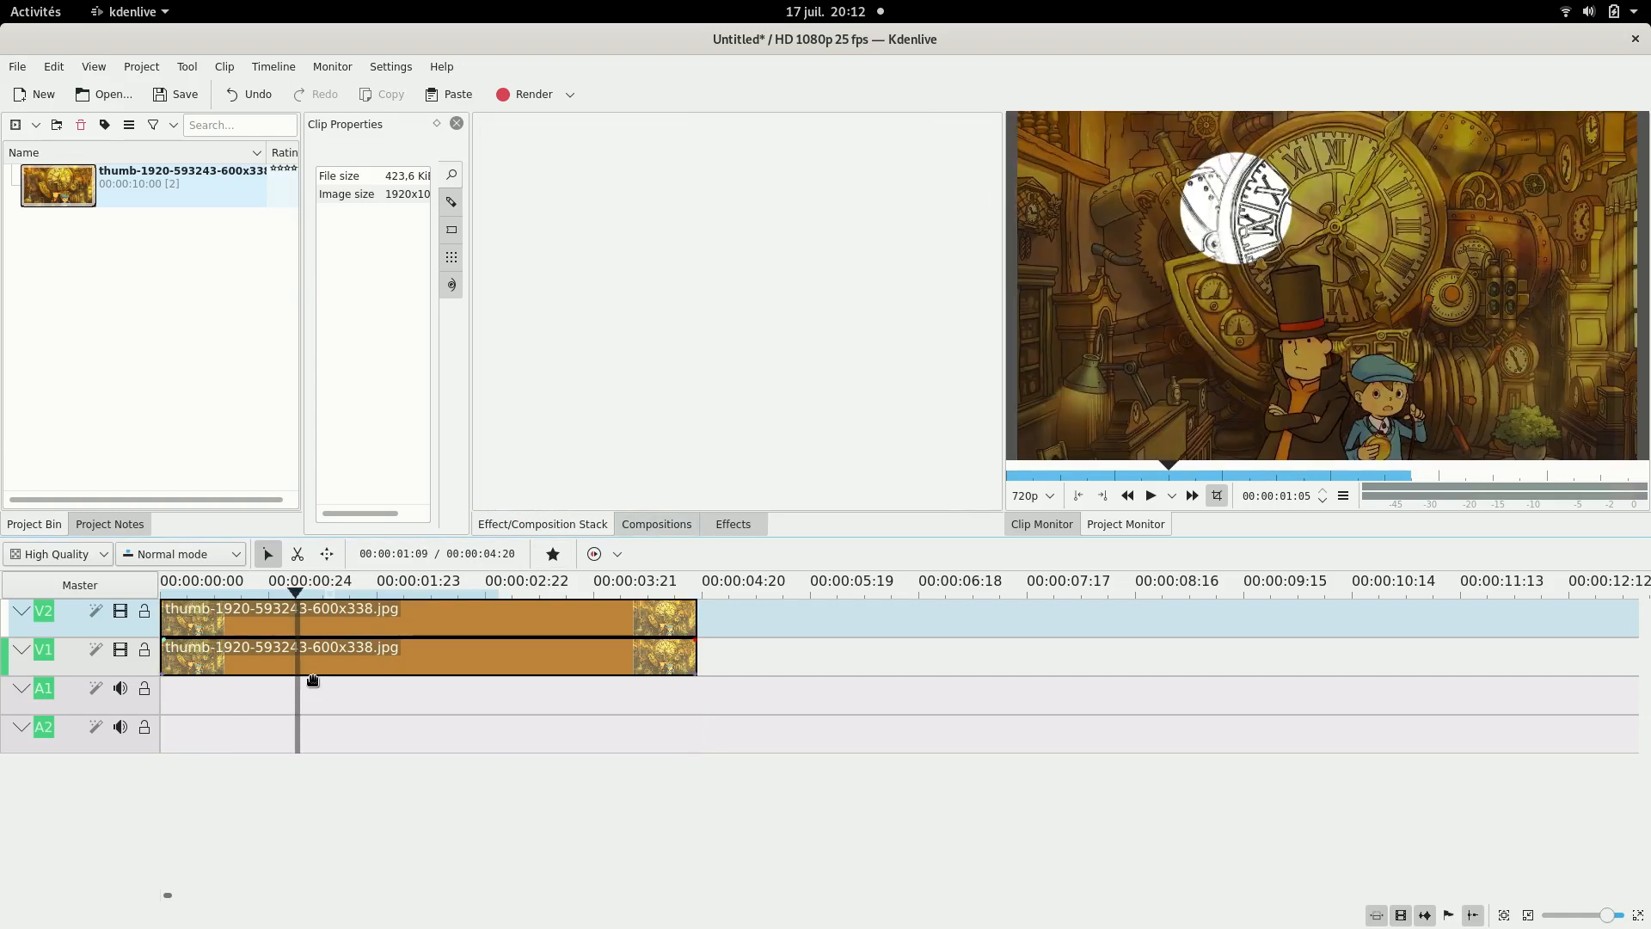
mouse_move(320, 648)
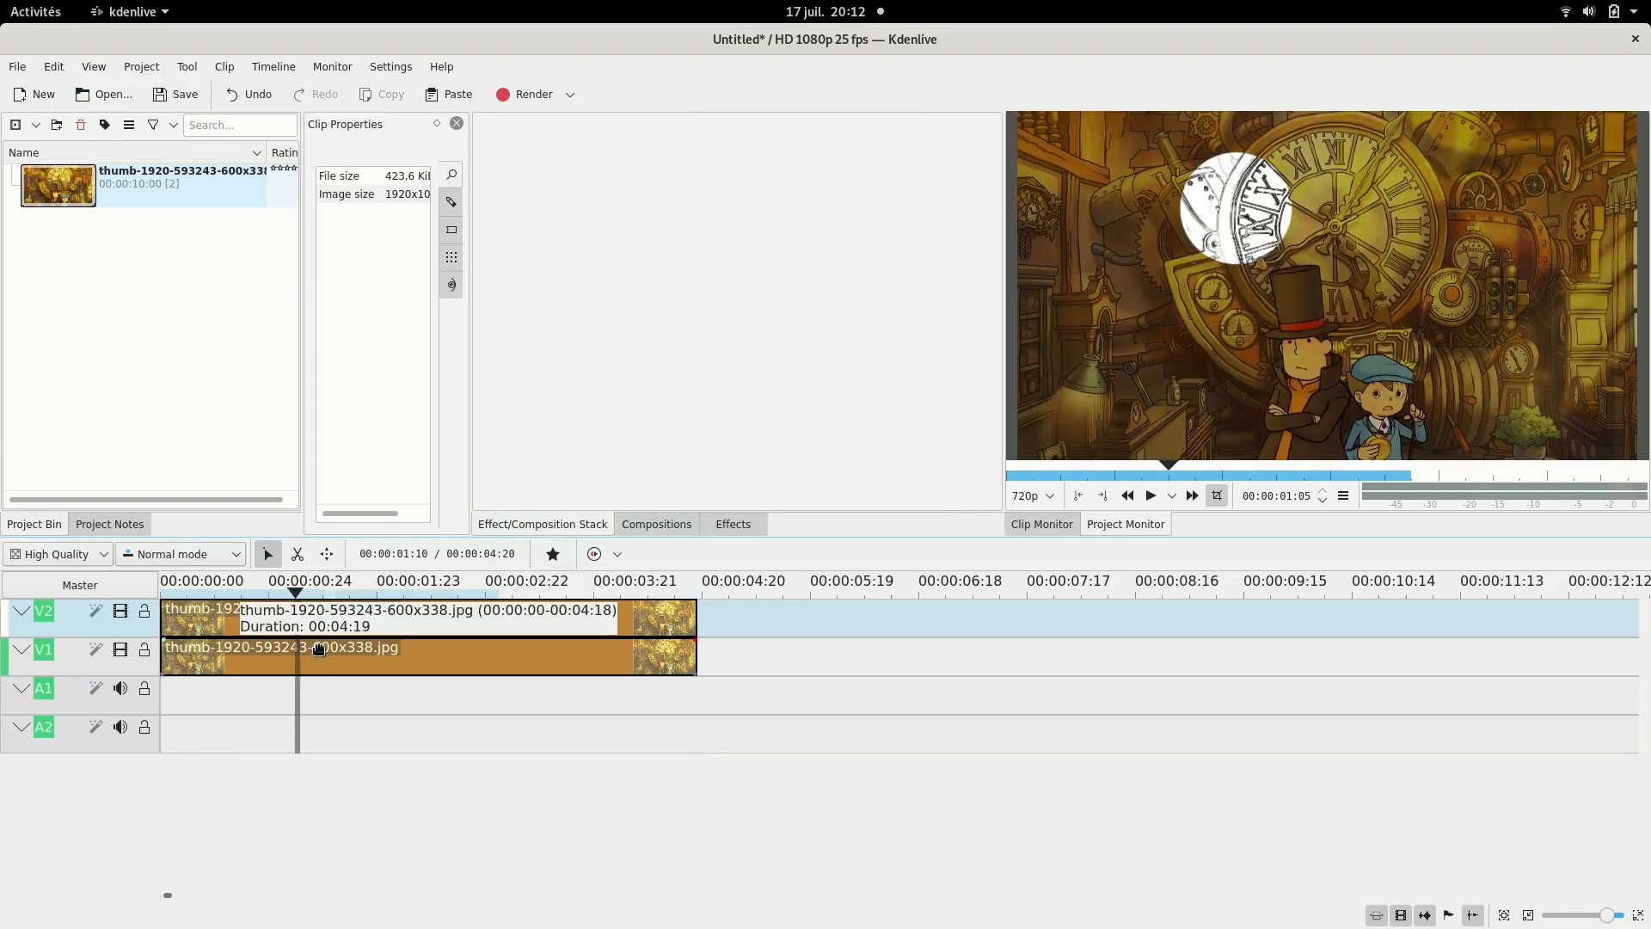
mouse_move(276, 697)
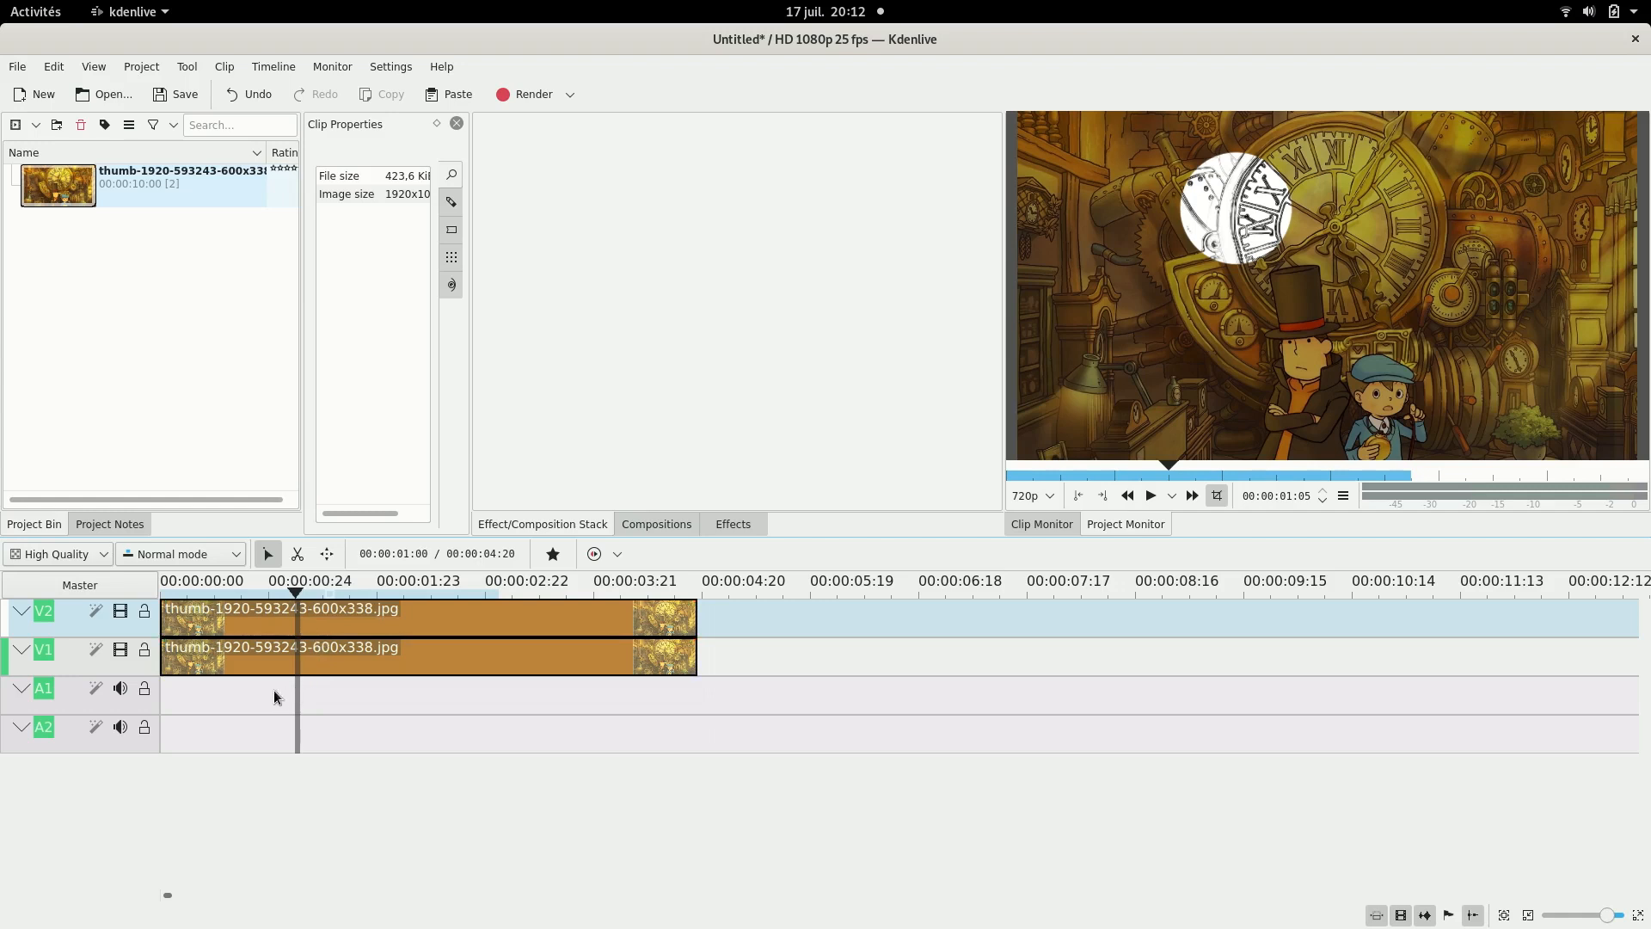
left_click(246, 592)
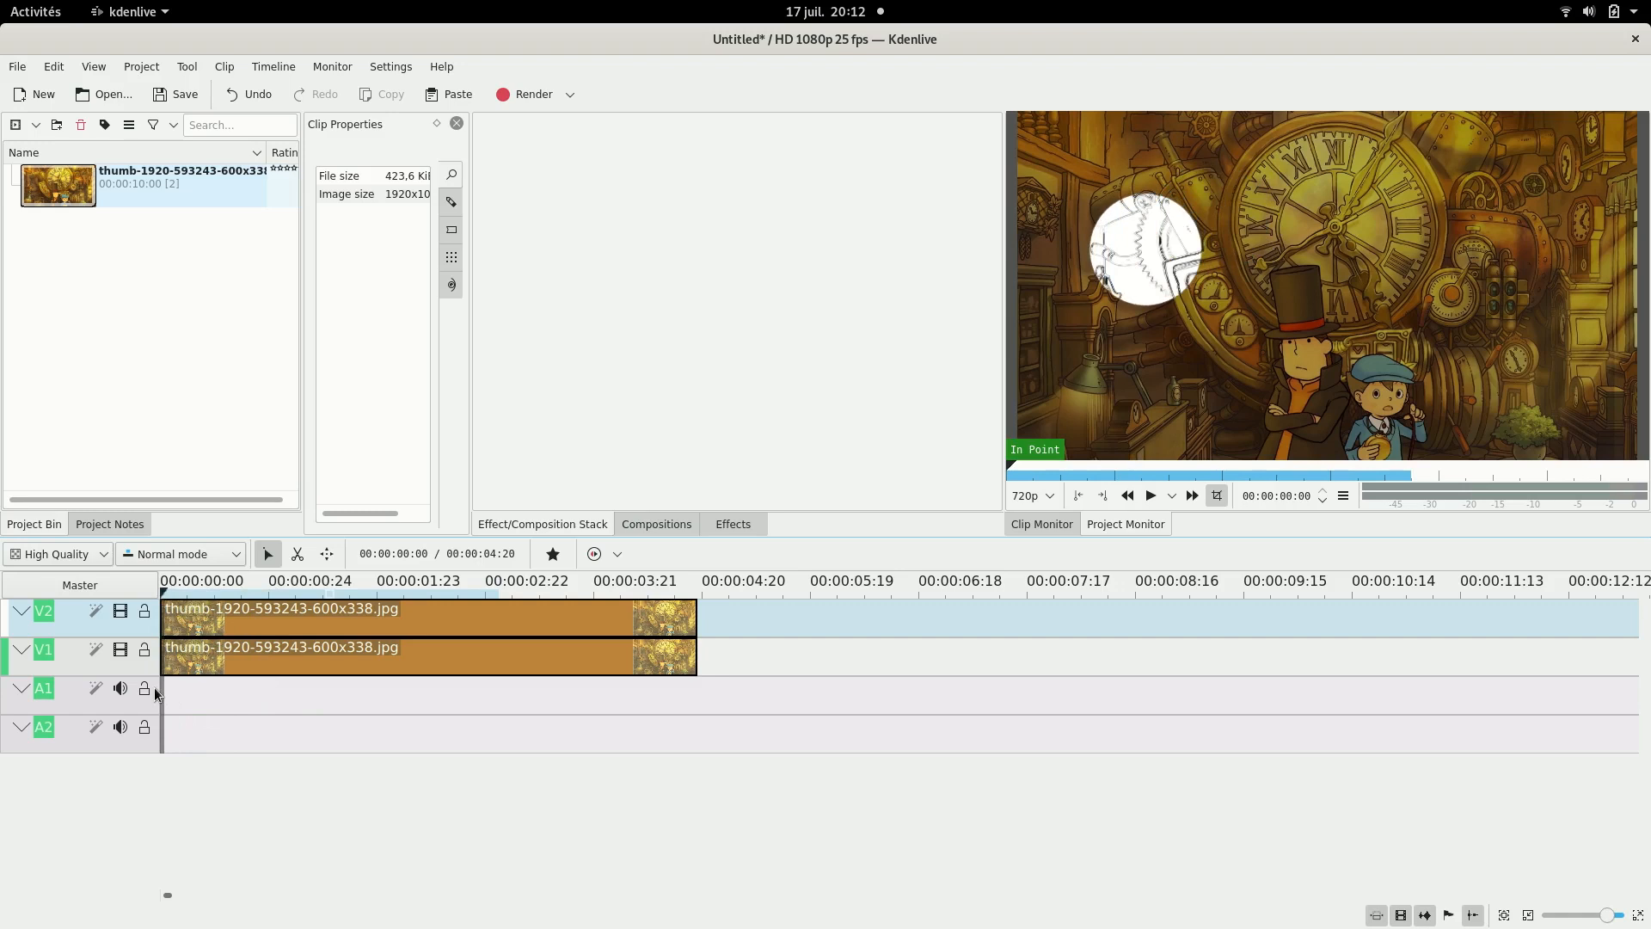
mouse_move(160, 681)
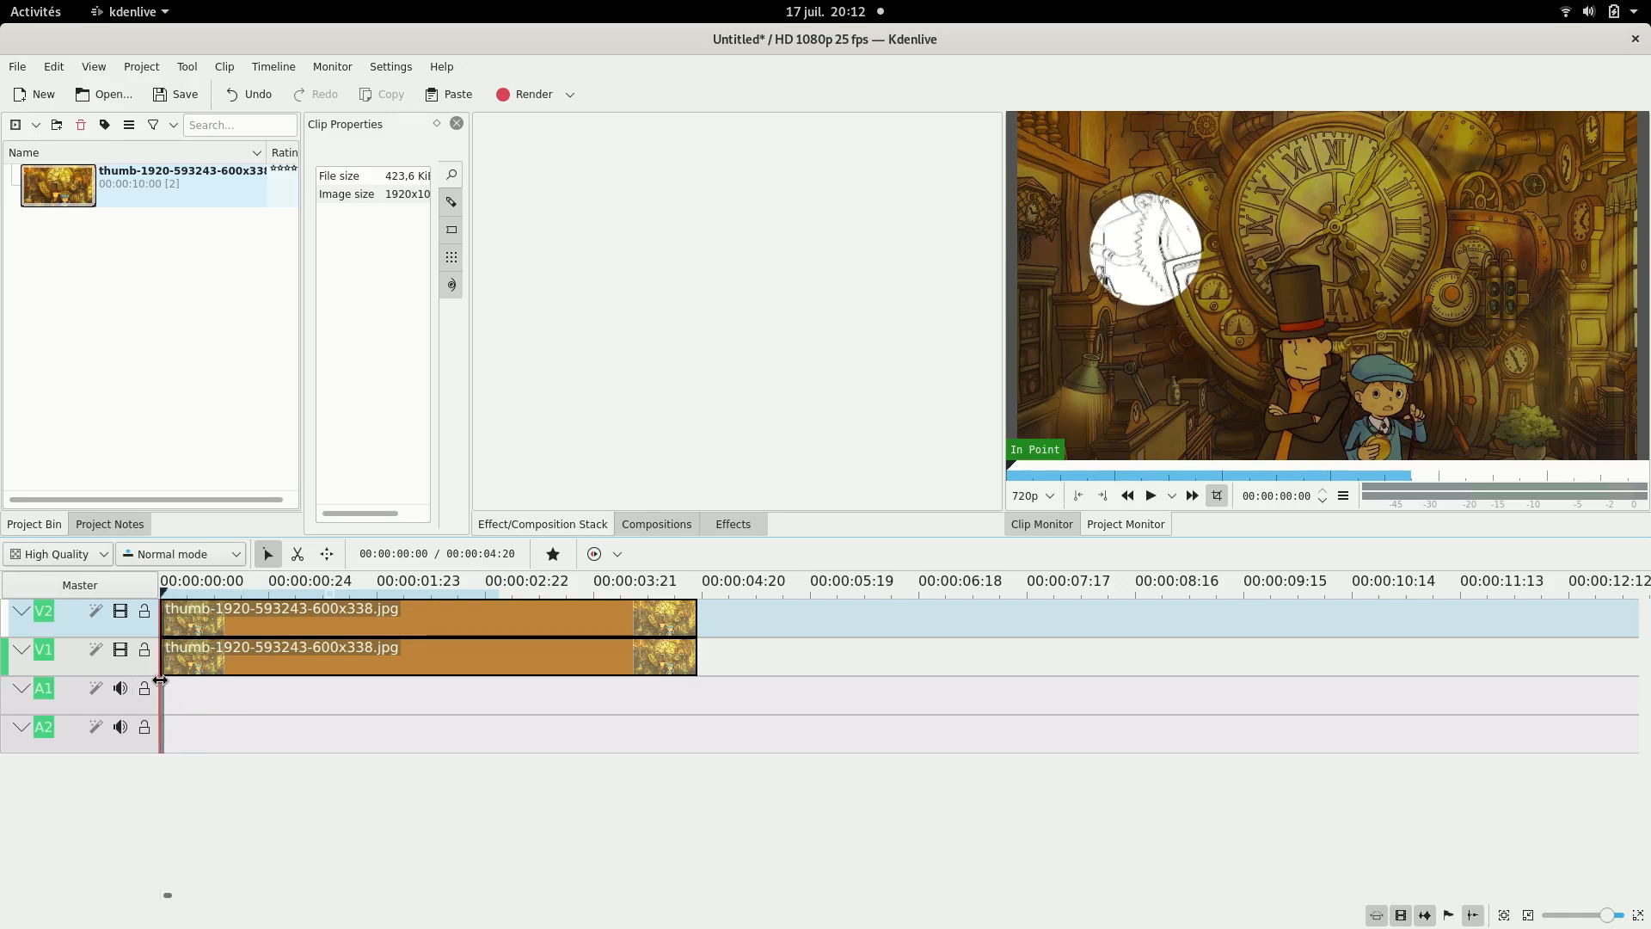